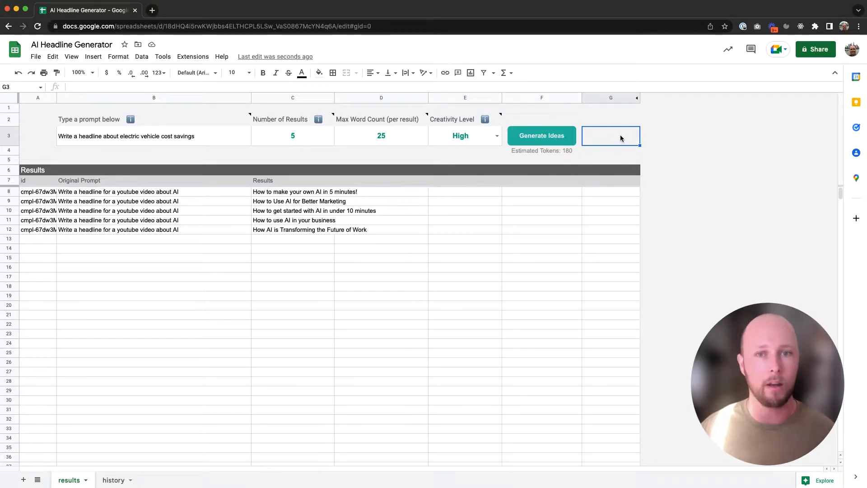
Review the B3 prompt and result settings, then generate five electric vehicle cost savings headlines.
left_click(153, 150)
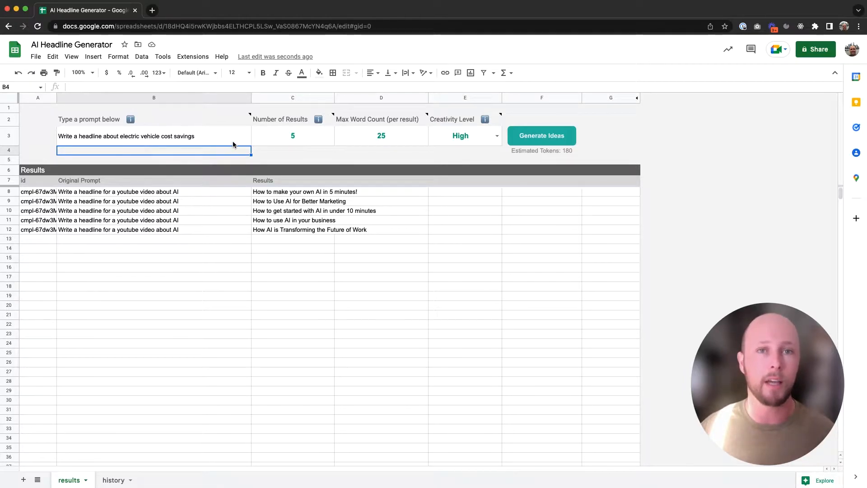
left_click(154, 136)
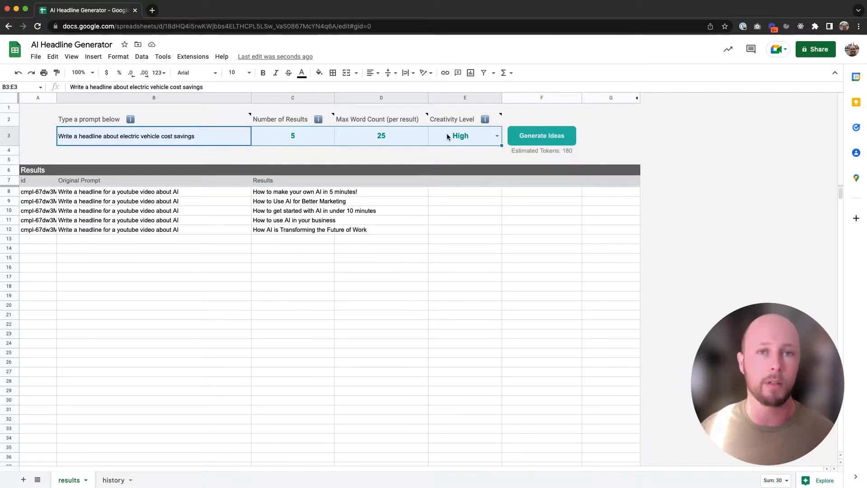
left_click(153, 136)
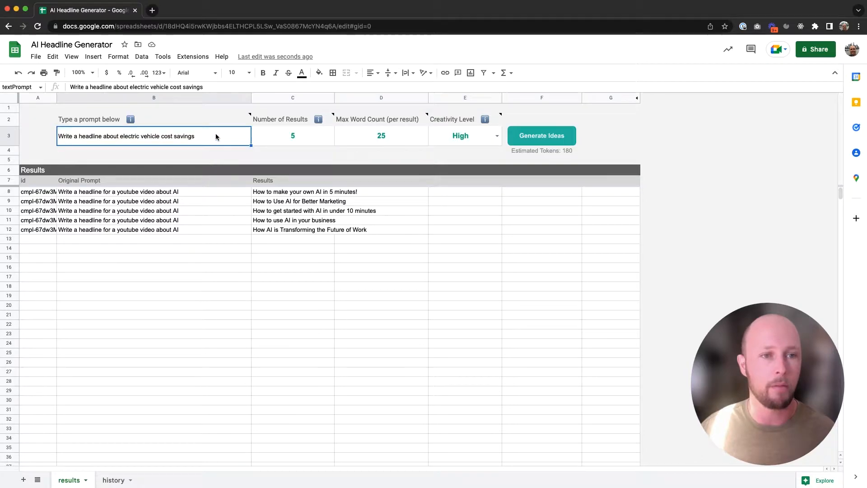
mouse_move(205, 140)
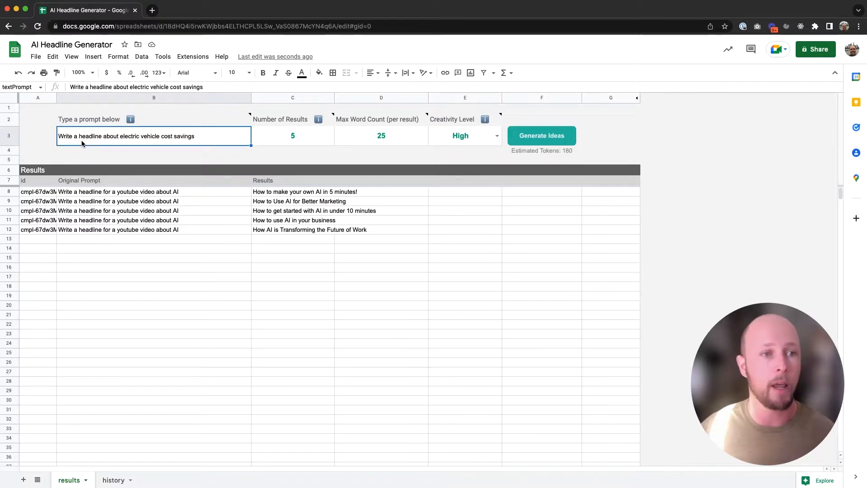
mouse_move(254, 140)
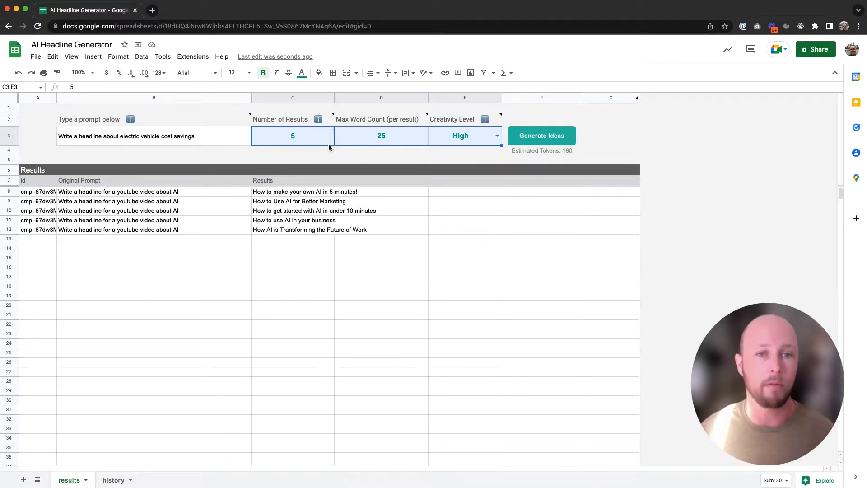
left_click(381, 136)
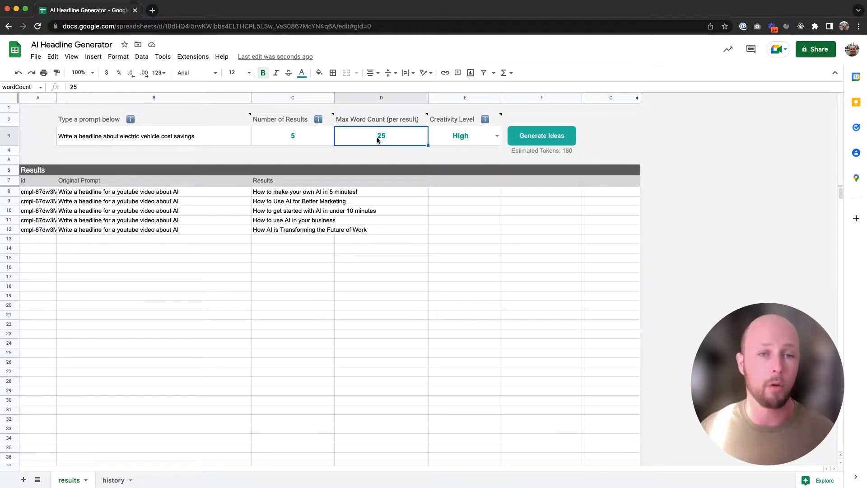
left_click(611, 135)
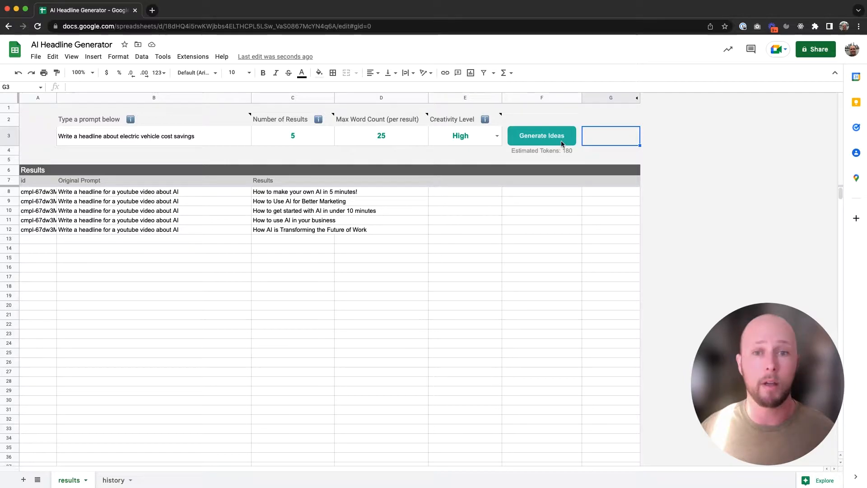
mouse_move(566, 140)
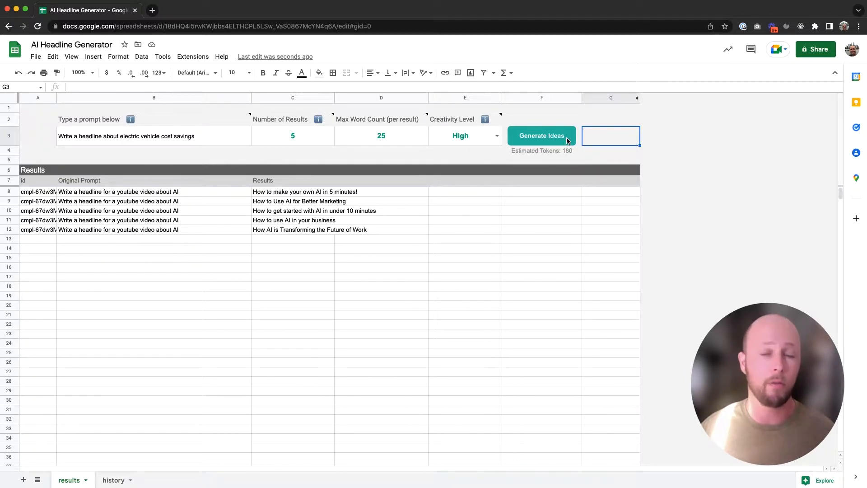
left_click(541, 135)
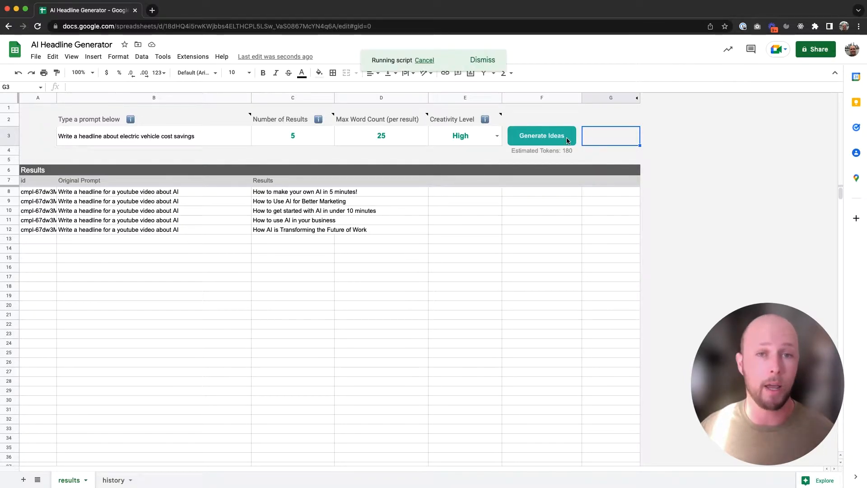
left_click(541, 136)
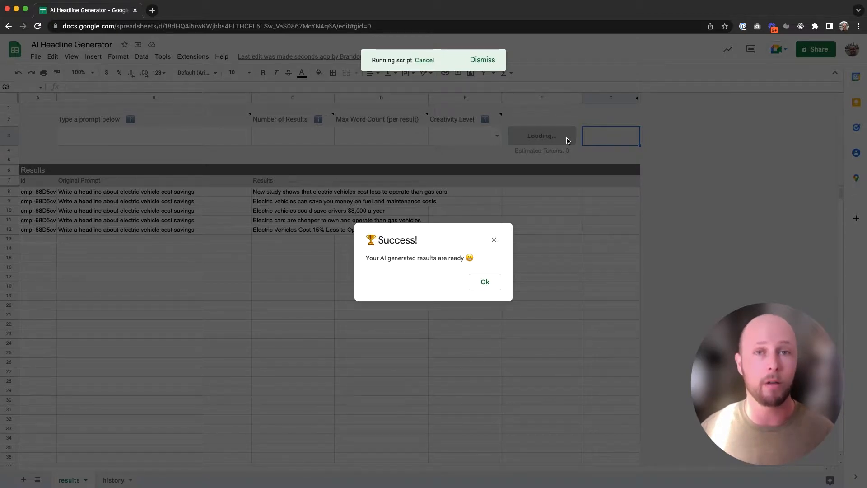
Dismiss the Success dialog and read the new headlines, including the $8,000-a-year one.
left_click(483, 281)
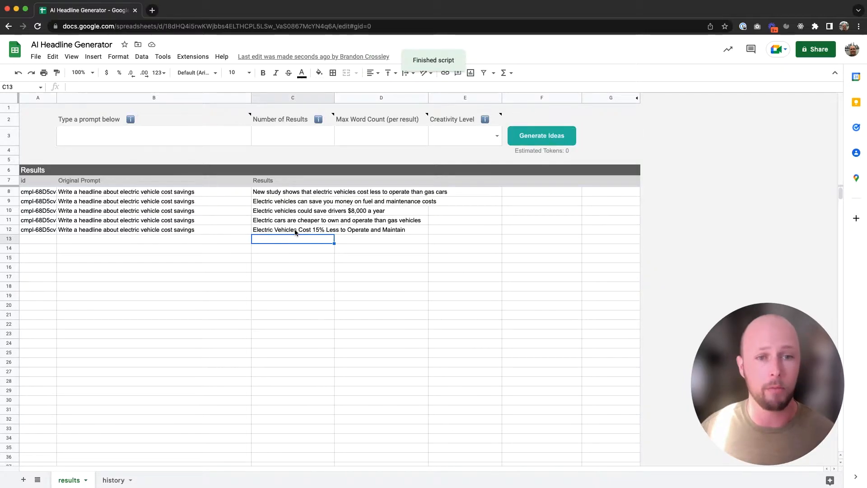
left_click(293, 191)
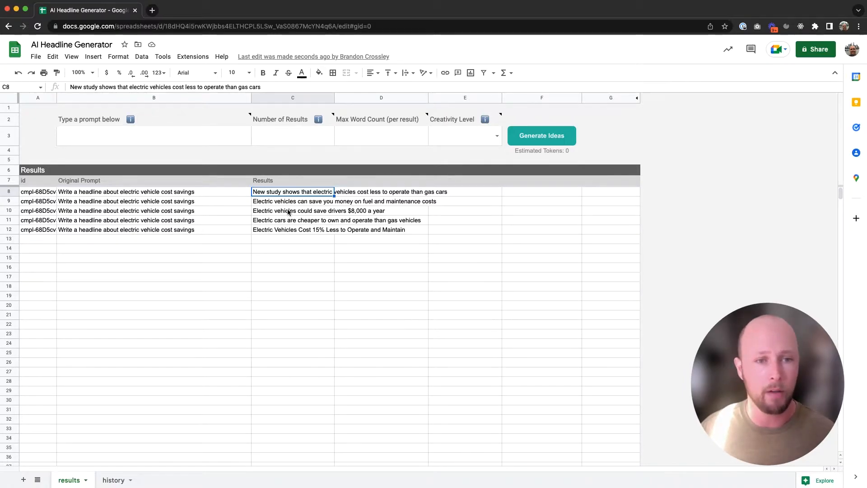
left_click(293, 211)
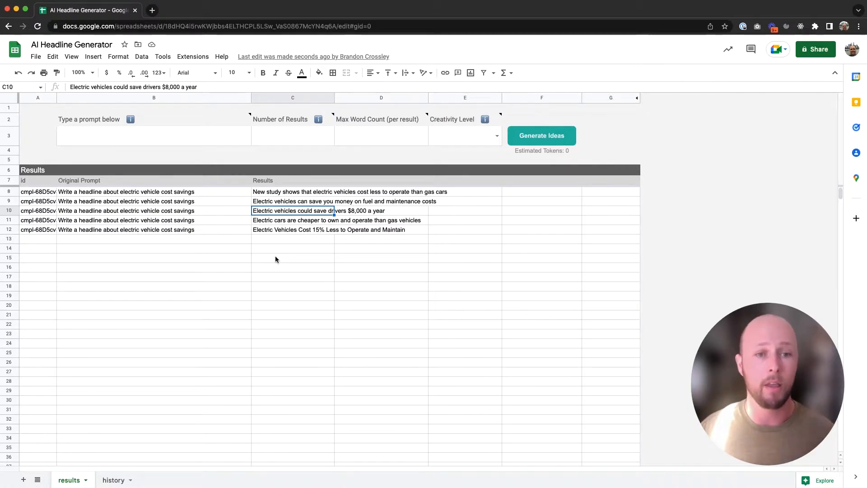
left_click(292, 239)
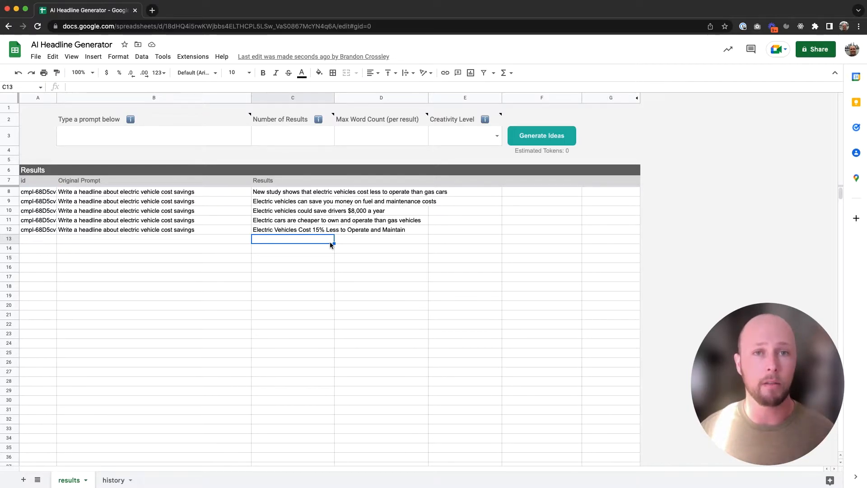
mouse_move(322, 217)
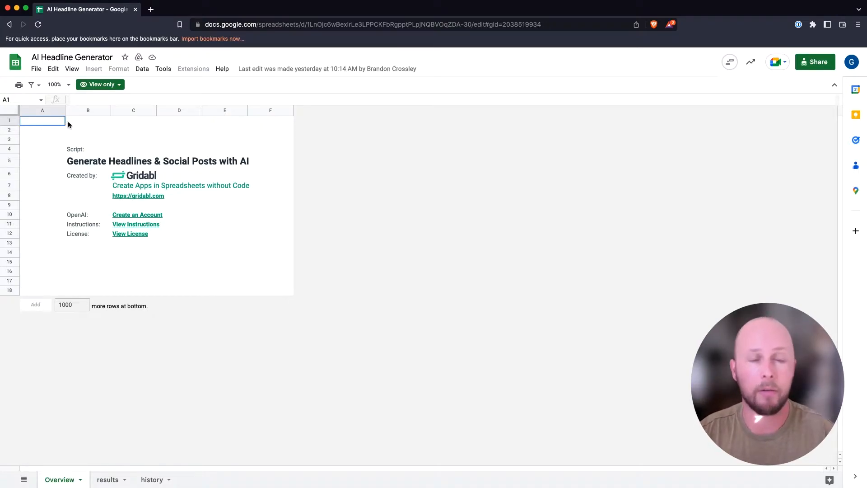
Select cell A1 in the view-only template and bring up the File menu.
left_click(100, 84)
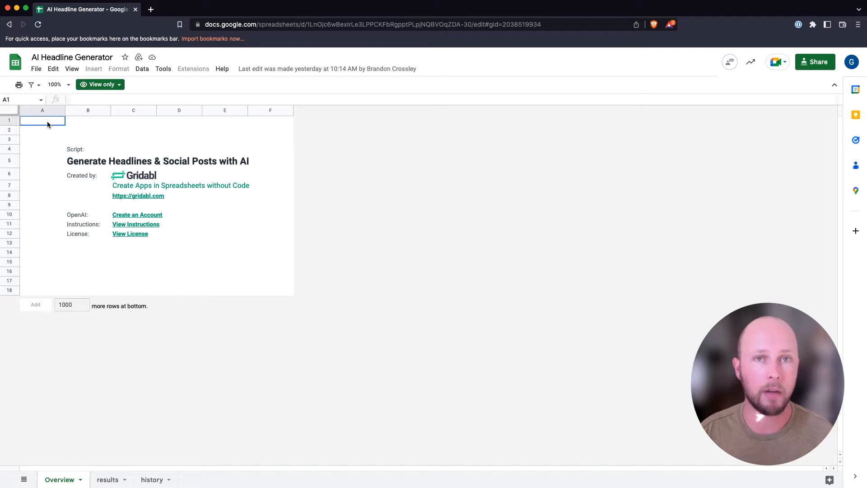
mouse_move(51, 128)
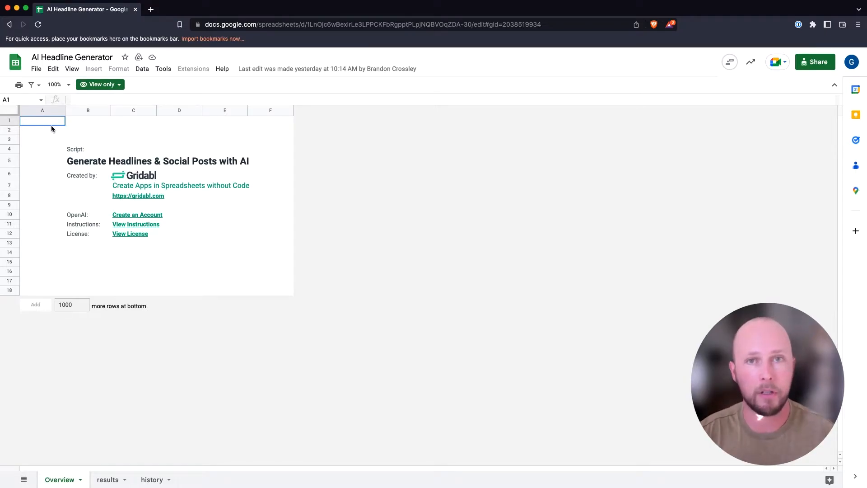
left_click(35, 68)
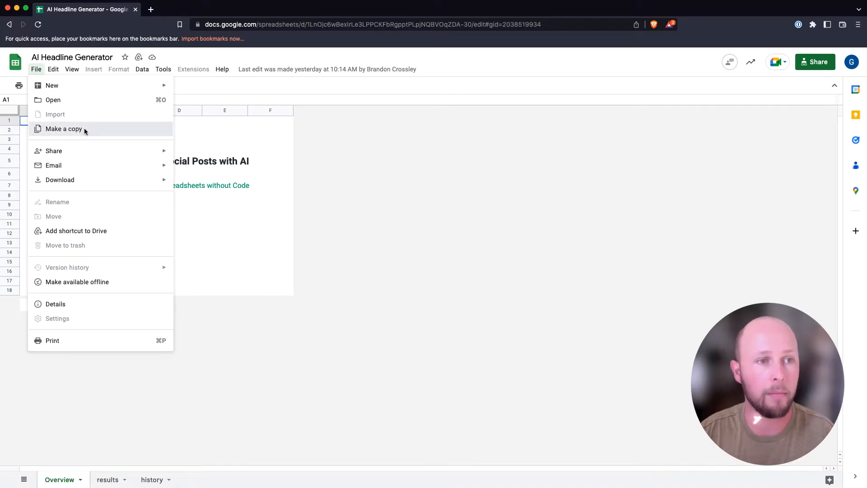
Create 'Copy of AI Headline Generator' in My Drive with Make a copy.
left_click(63, 128)
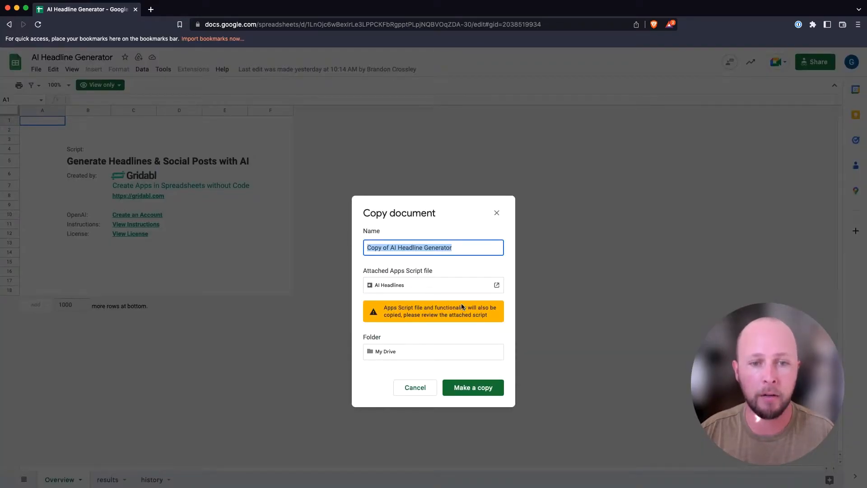
mouse_move(401, 314)
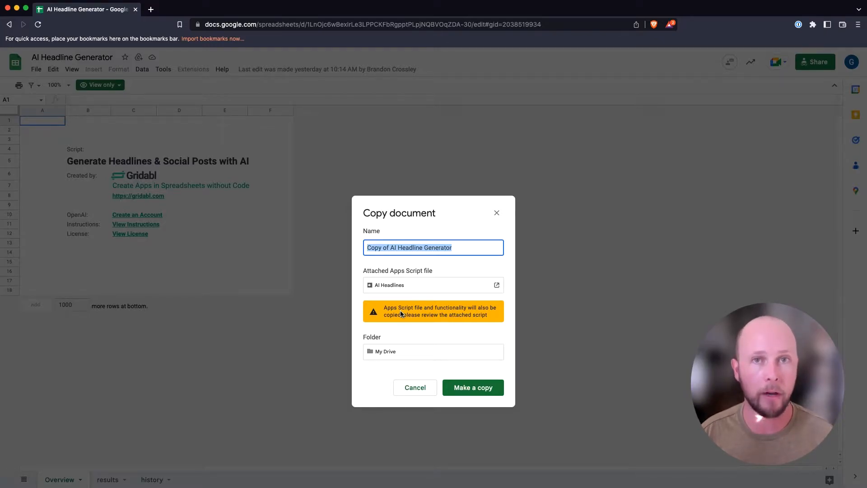
mouse_move(489, 288)
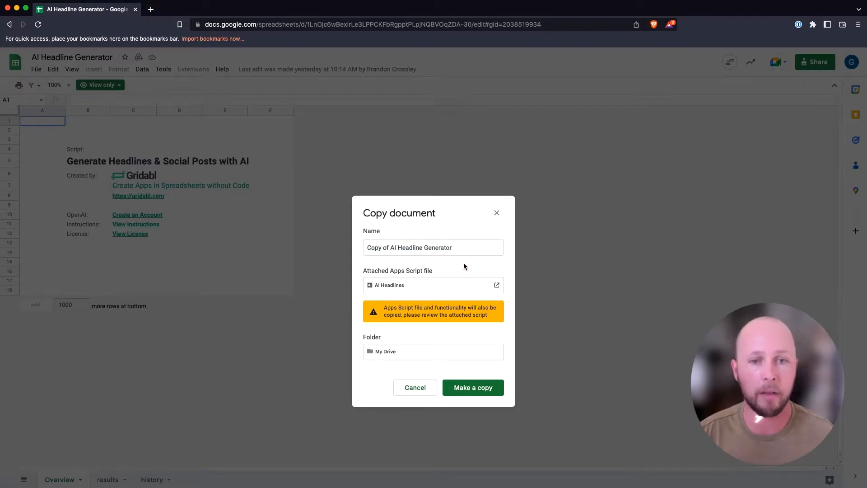
left_click(472, 387)
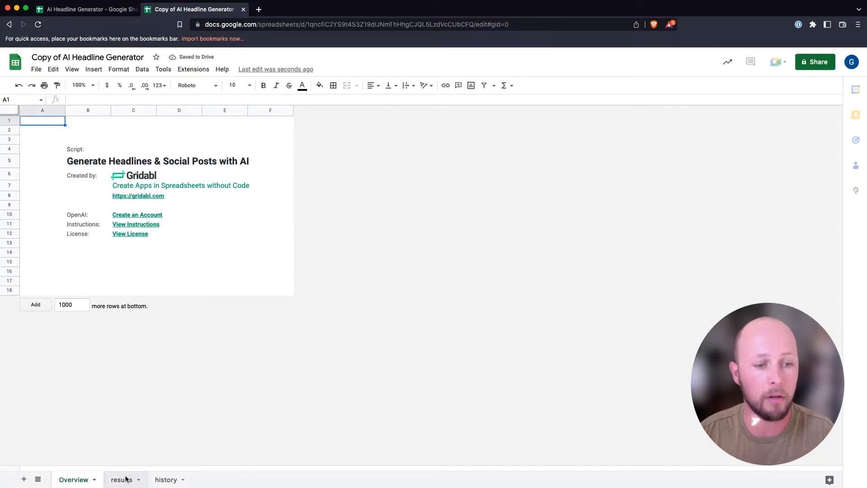
On the copy's results sheet, start Generate Ideas for the youtube-about-AI prompt.
left_click(122, 479)
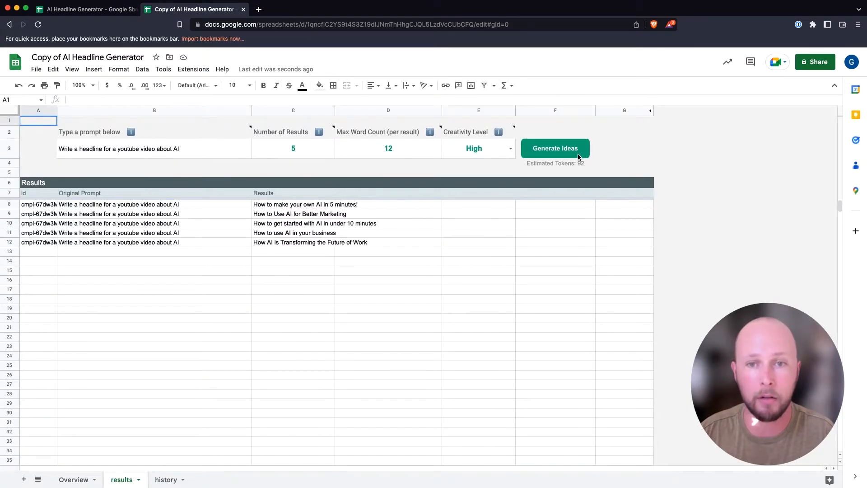
left_click(554, 148)
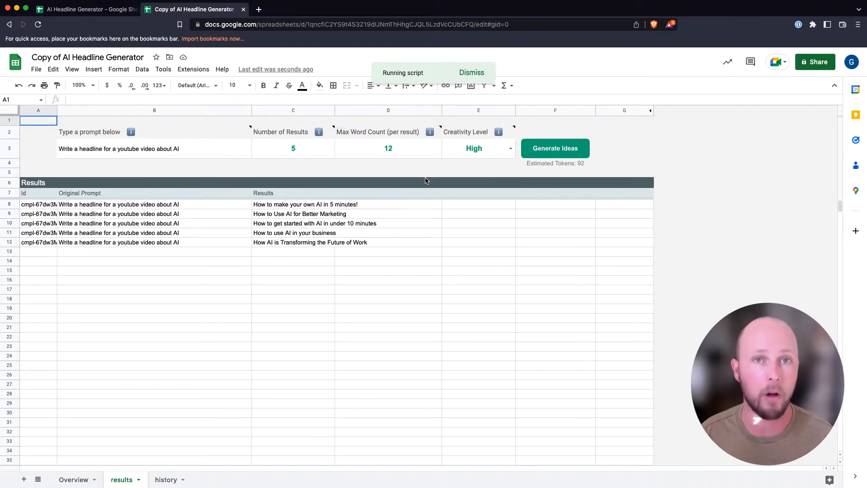
Authorise the AI Headlines script with your Google account and allow the requested permissions.
left_click(554, 148)
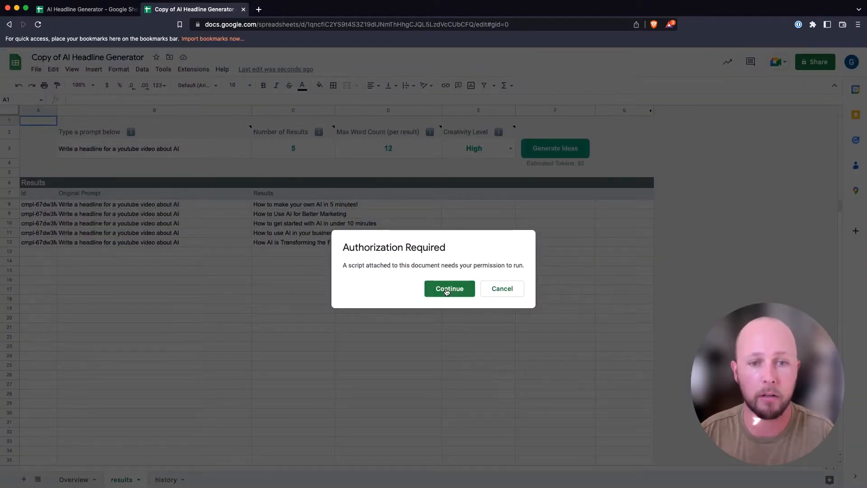
left_click(449, 289)
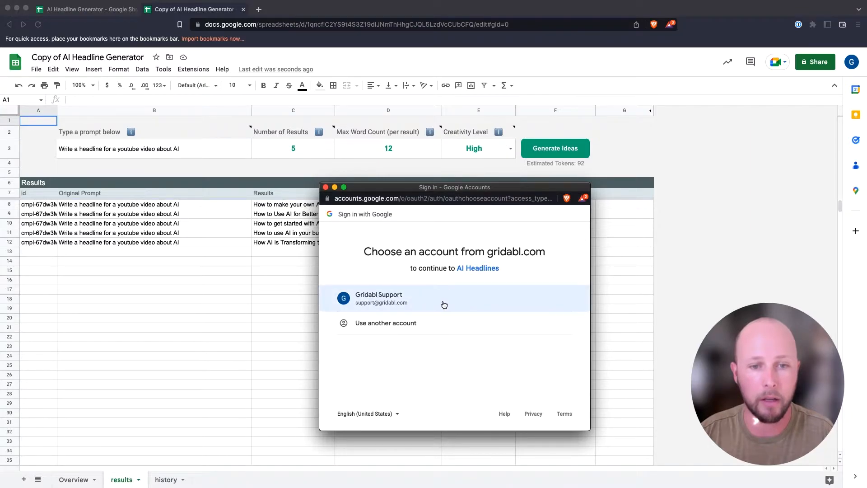
left_click(453, 299)
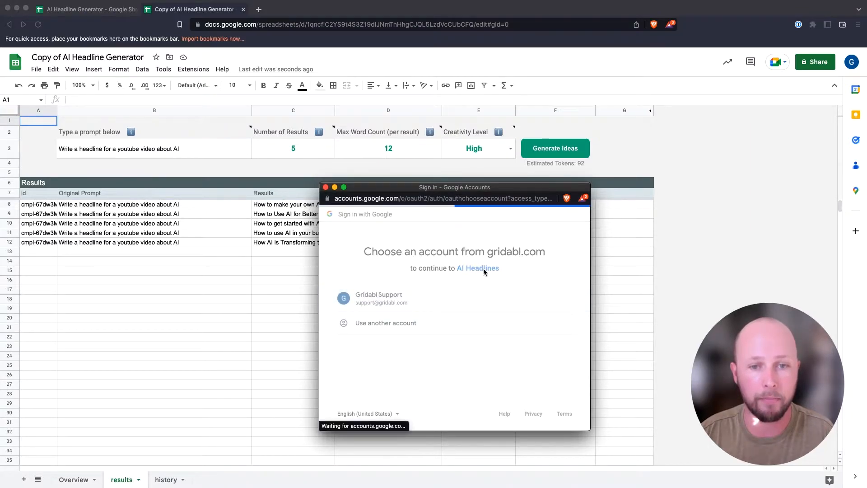
left_click(380, 298)
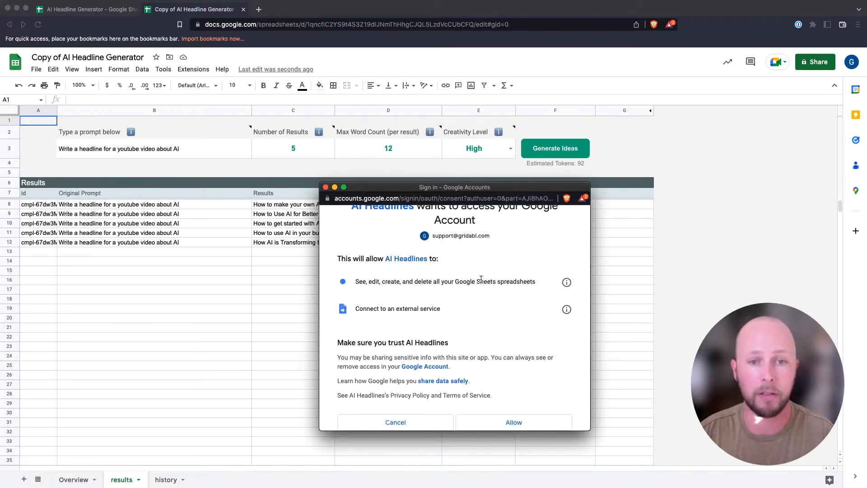
scroll("down", 3)
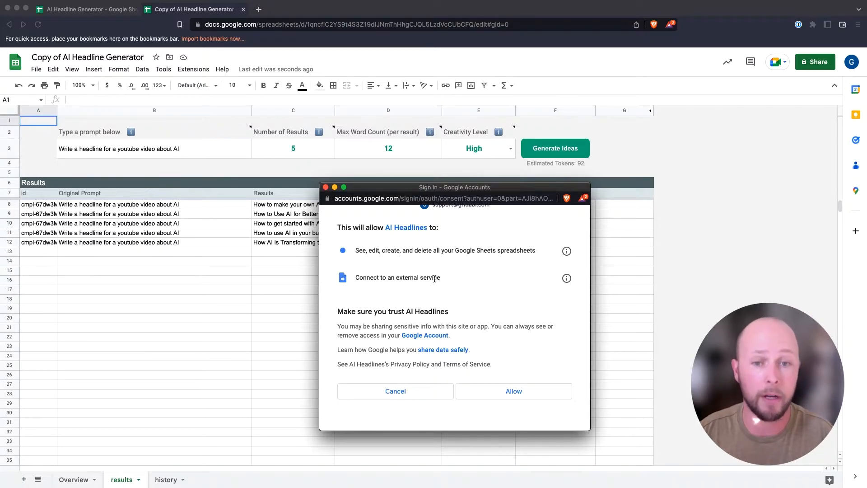
left_click(512, 391)
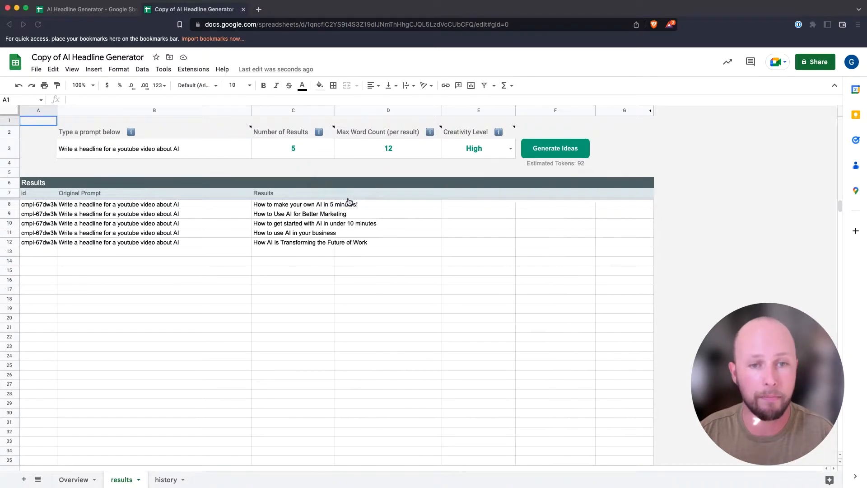
Follow the Overview sheet's 'Create an Account' link to the OpenAI API website.
left_click(292, 251)
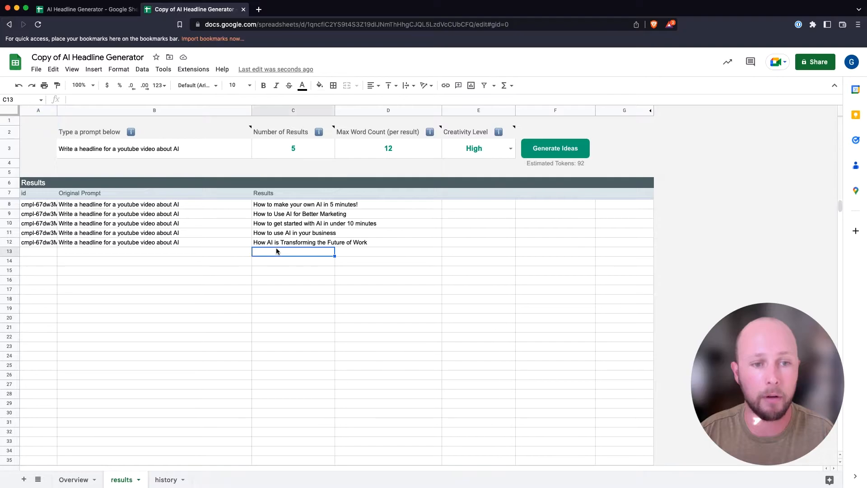
mouse_move(234, 338)
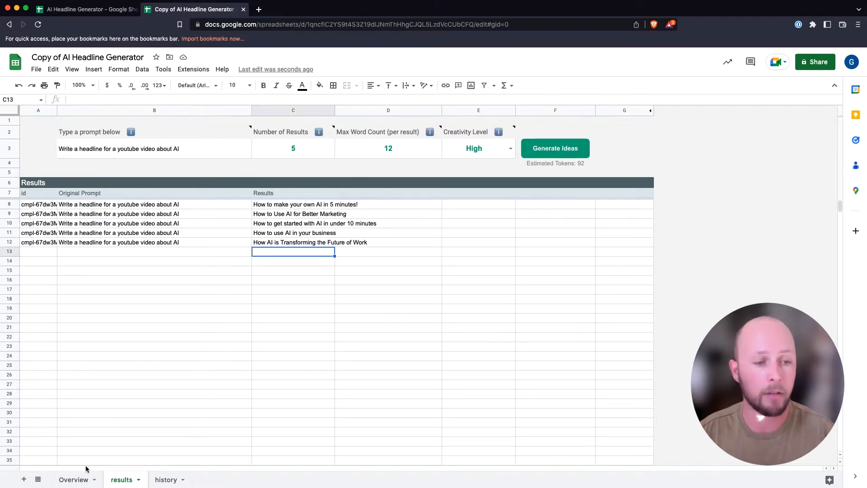
left_click(74, 479)
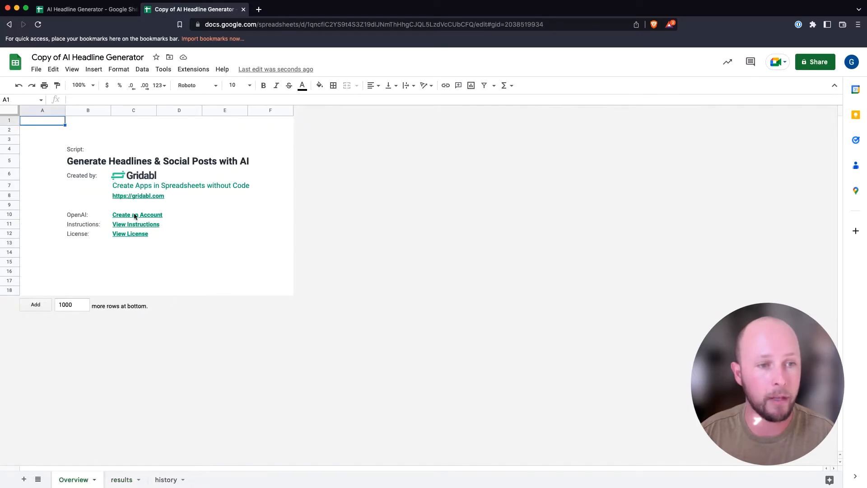
left_click(137, 215)
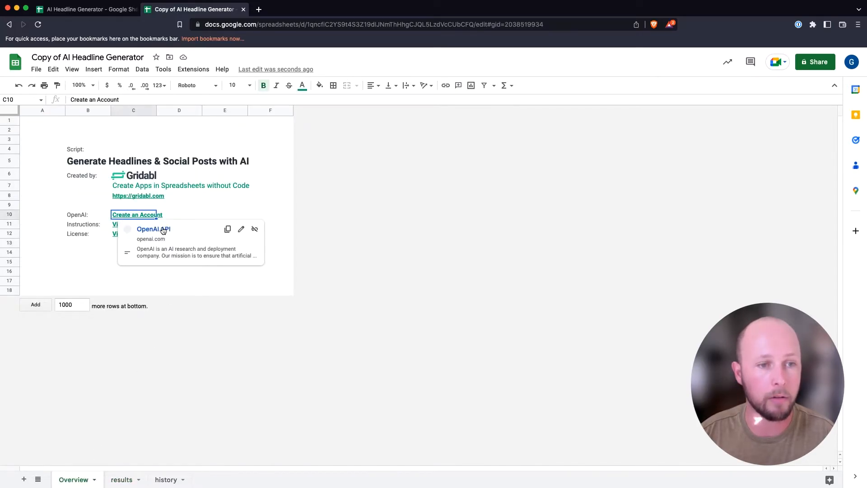
left_click(153, 229)
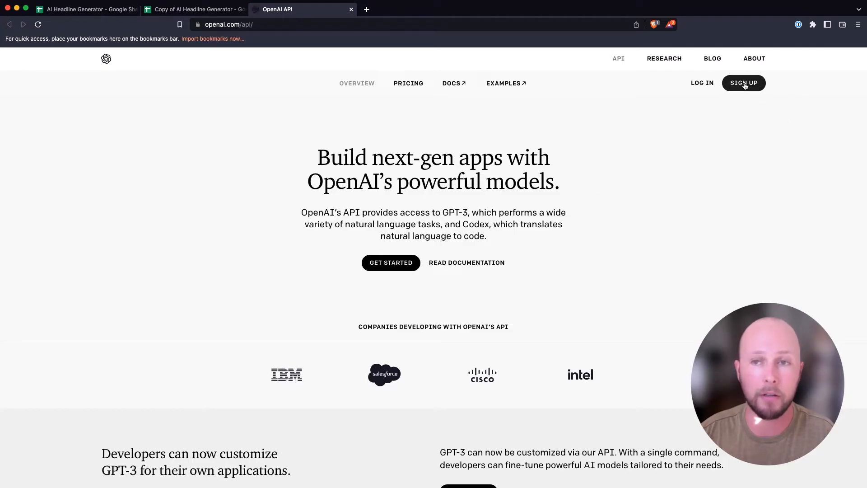
mouse_move(677, 118)
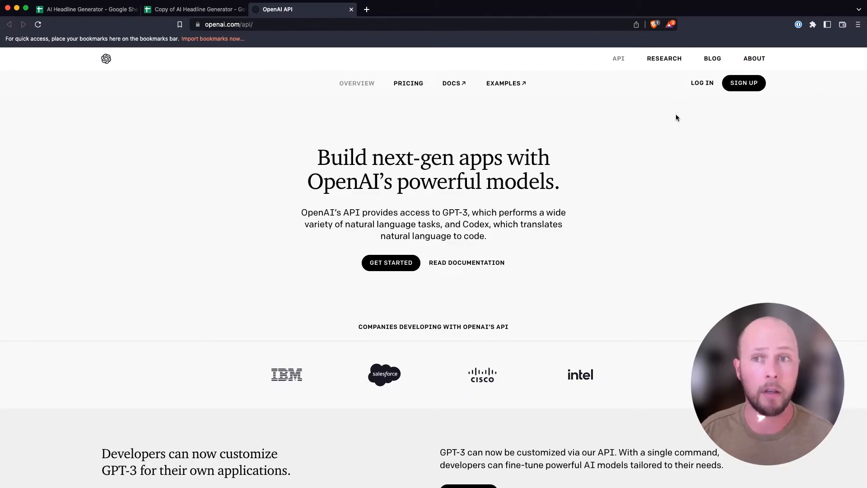
mouse_move(702, 90)
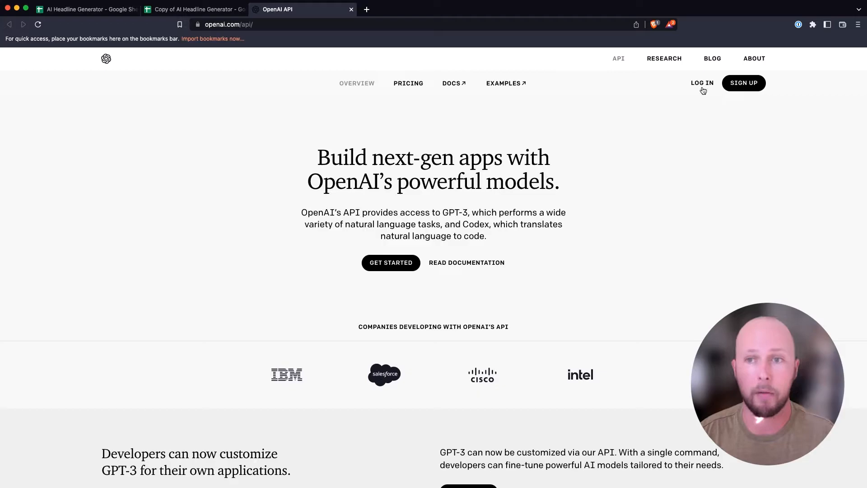
Log in to OpenAI with Google and copy the secret key from the API keys page.
left_click(701, 83)
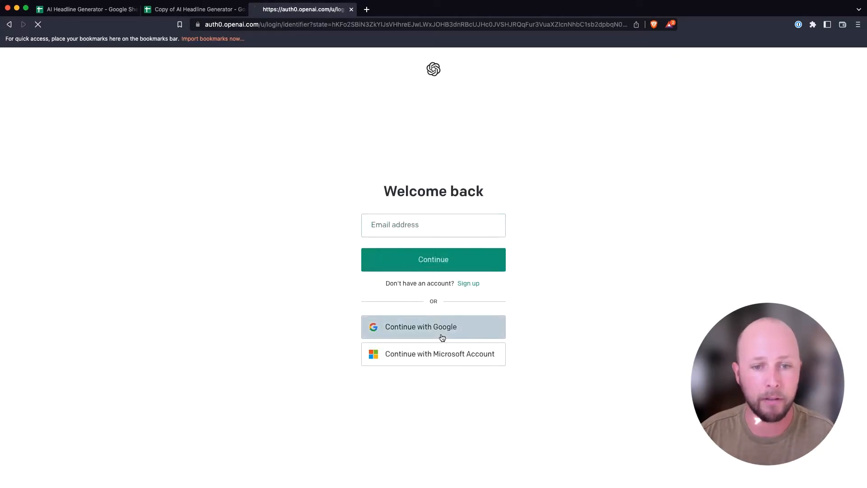
left_click(433, 326)
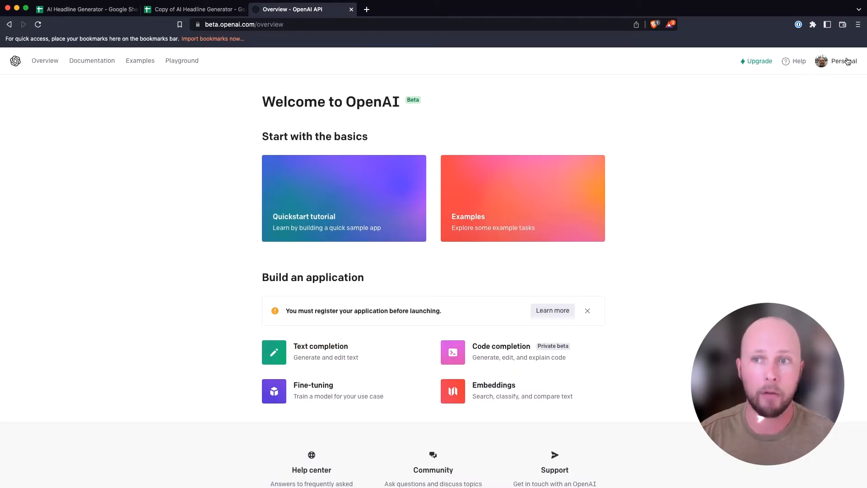
left_click(835, 61)
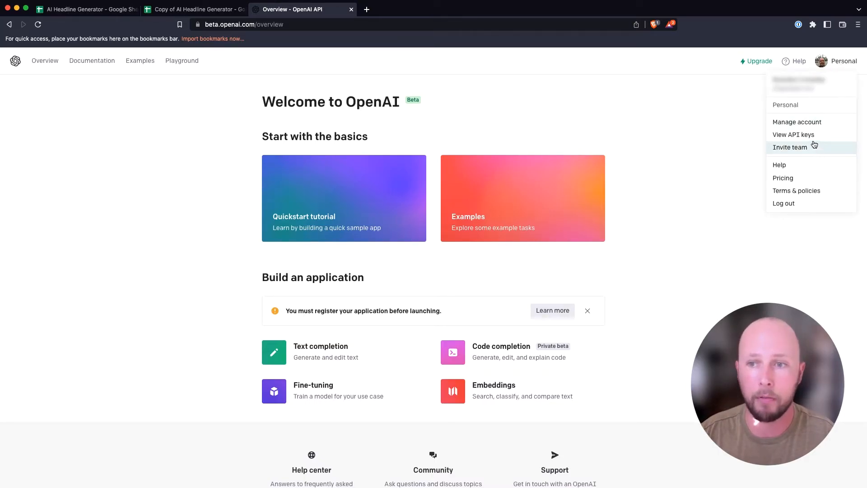
left_click(793, 135)
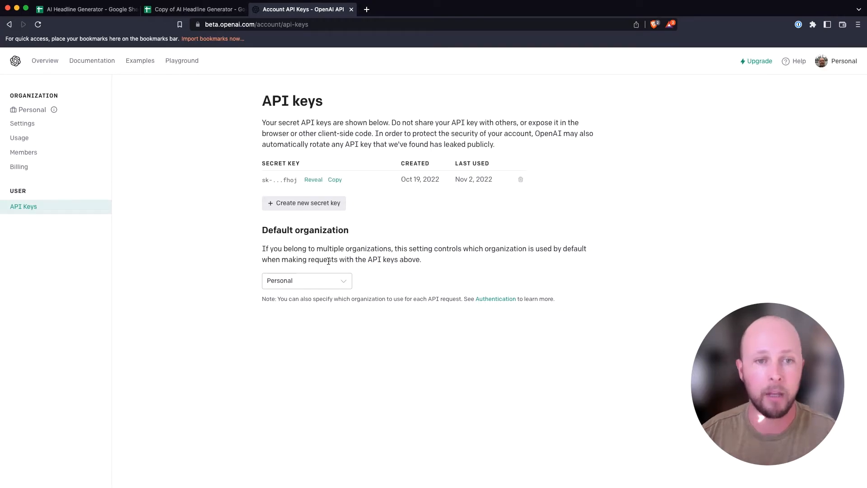
mouse_move(335, 180)
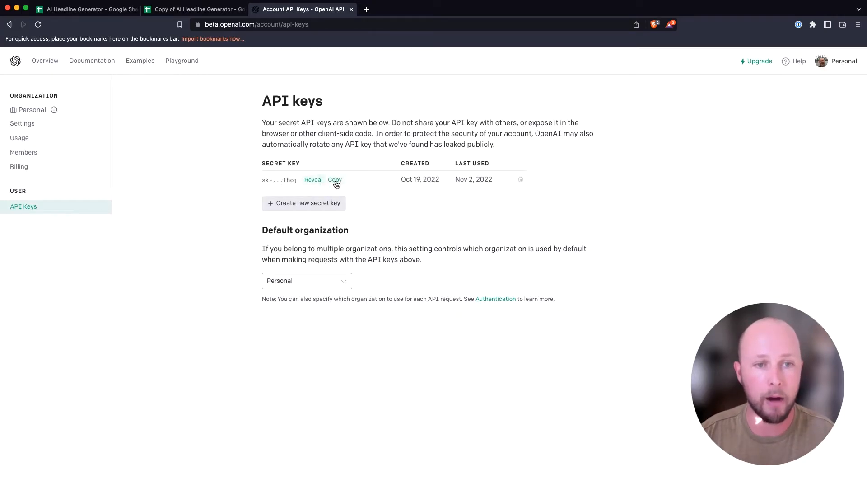
left_click(335, 180)
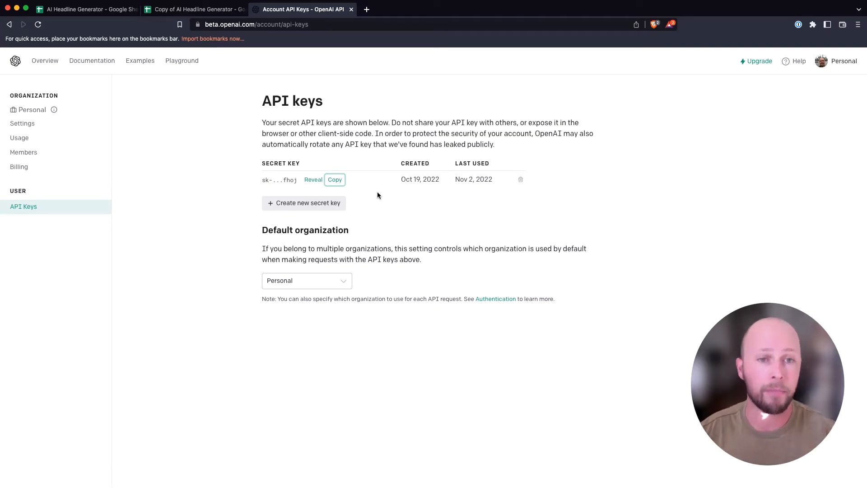
Paste the OpenAI secret key over INSERT_API_KEY_HERE in the Apps Script settings.gs file.
left_click(194, 10)
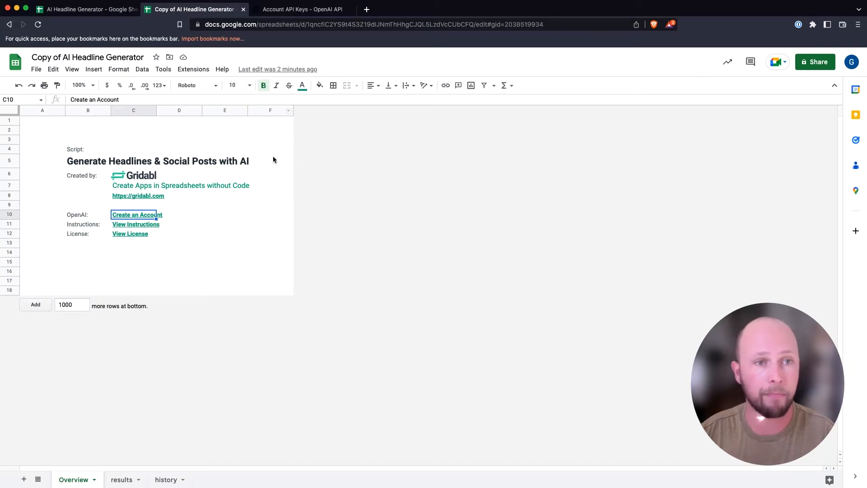
left_click(193, 69)
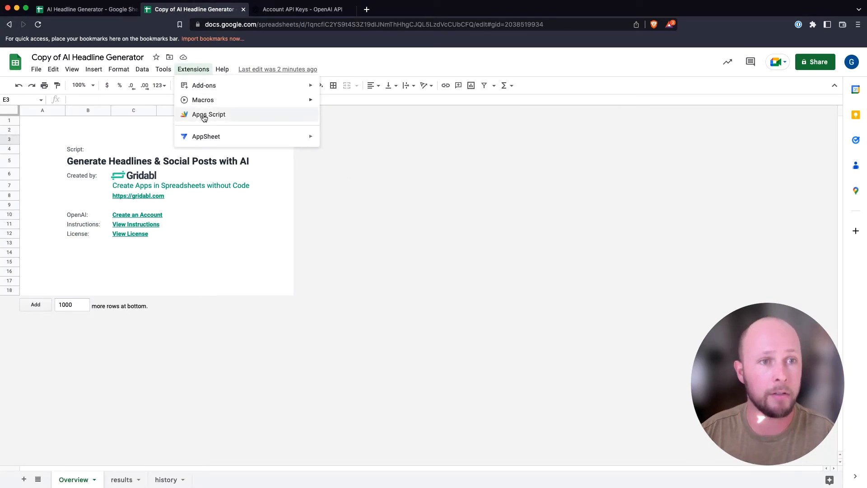
left_click(208, 113)
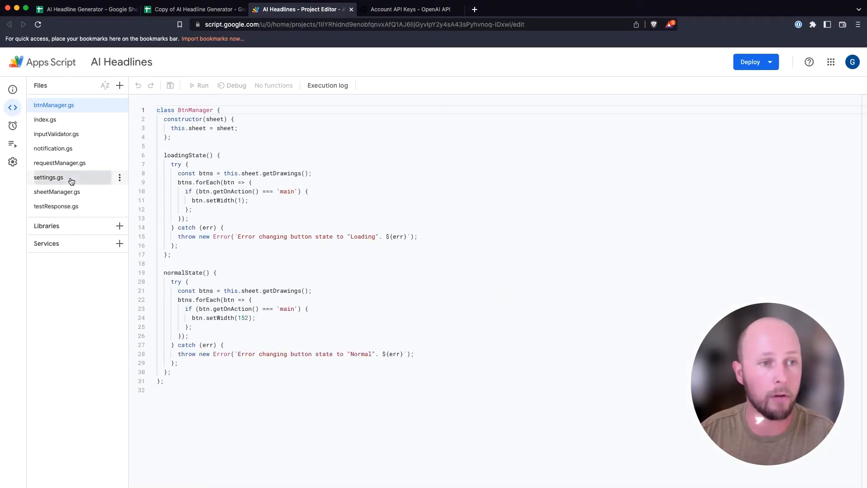
left_click(48, 177)
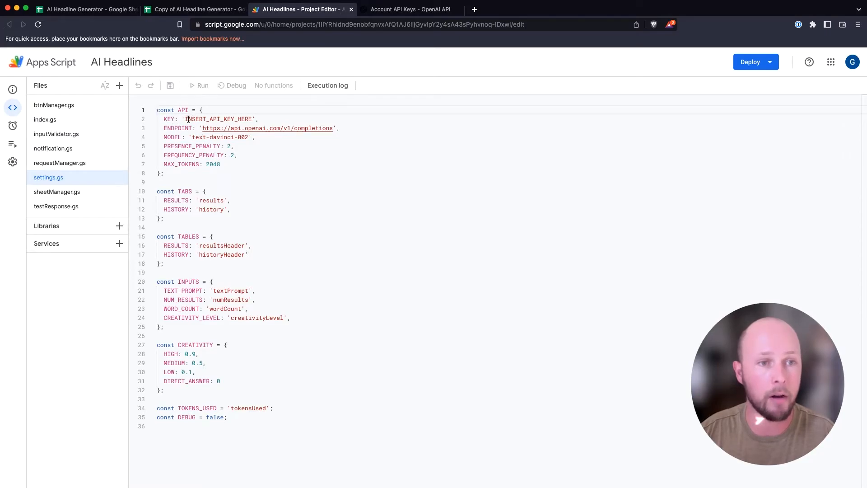
double_click(217, 119)
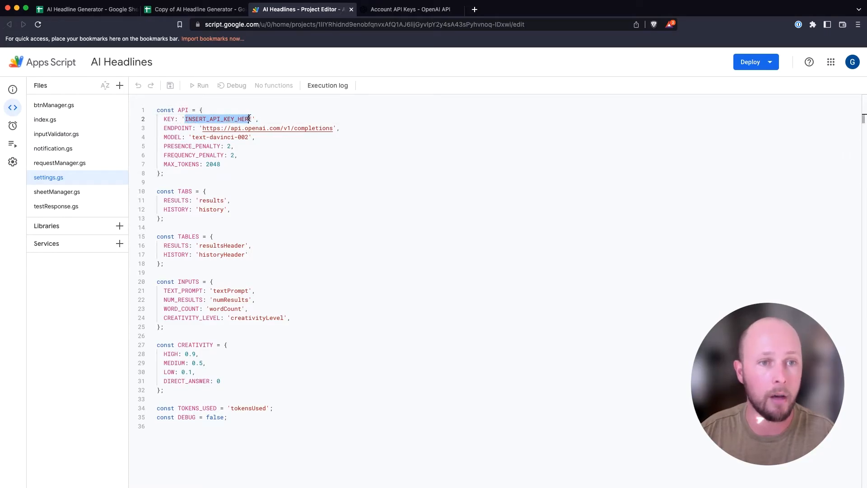
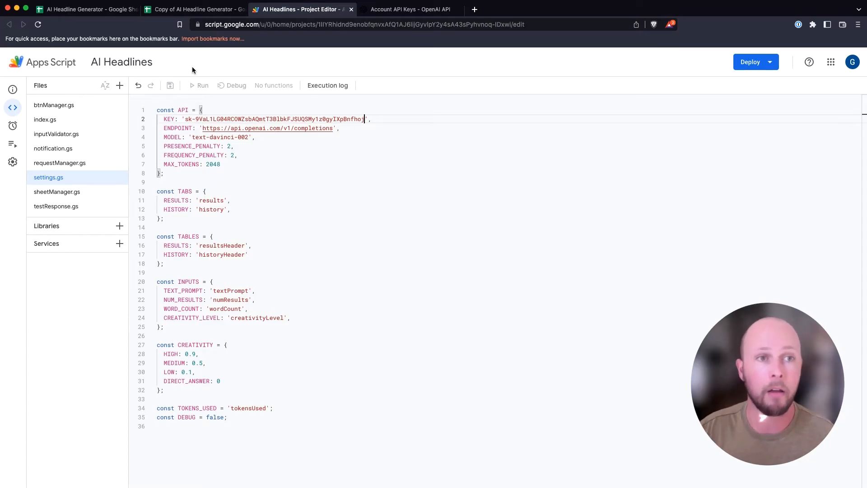
left_click(193, 10)
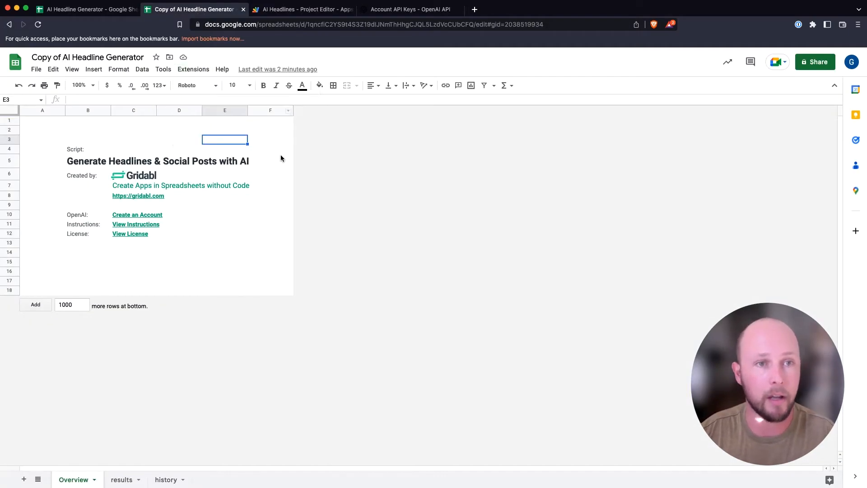
Rerun Generate Ideas on the copy's results sheet for five AI headlines, then dismiss Success.
left_click(121, 479)
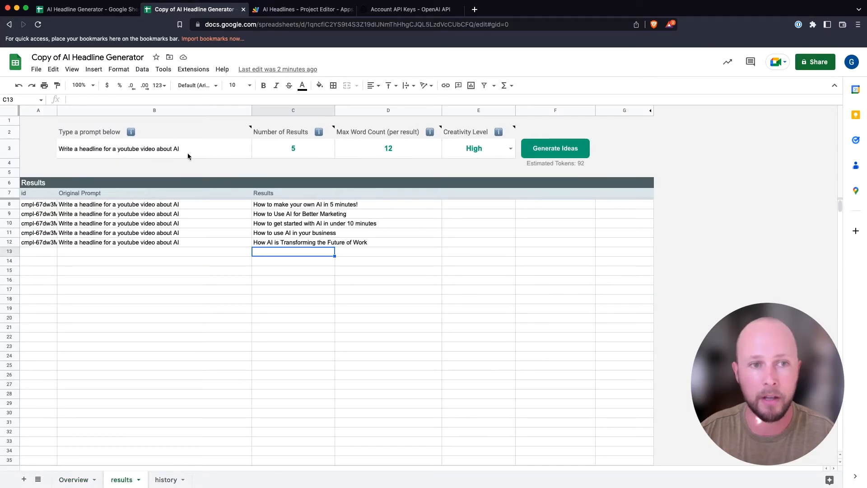
left_click(555, 148)
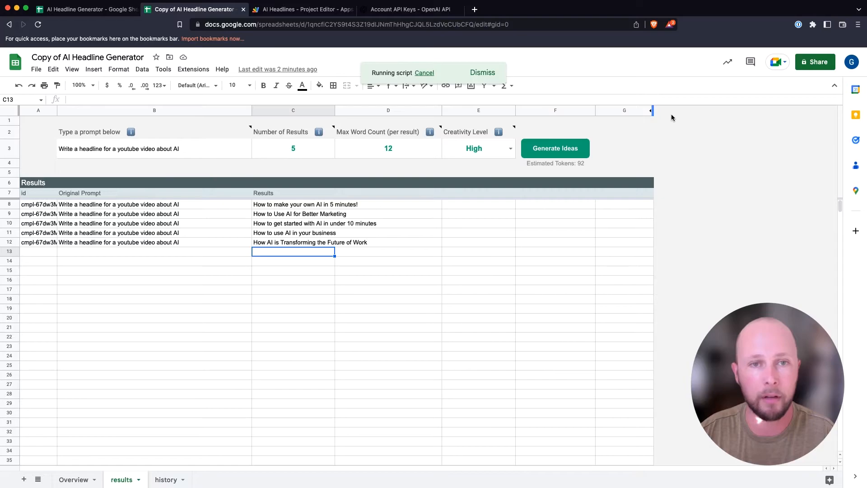
left_click(555, 149)
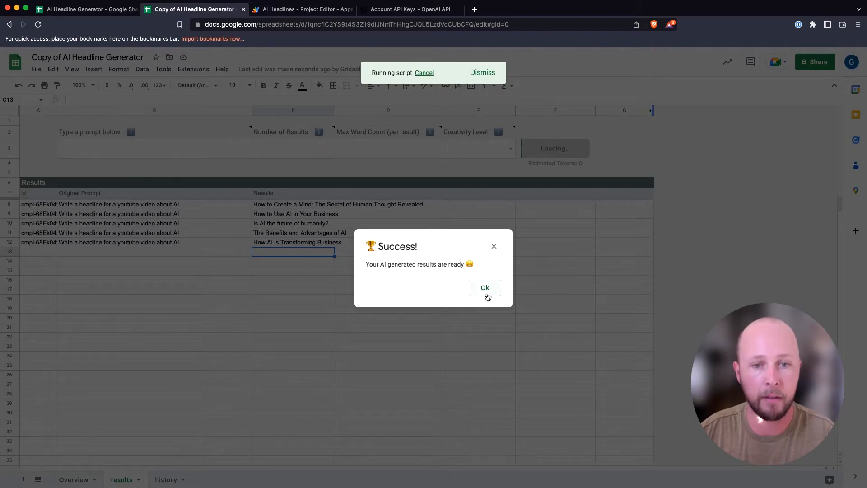
left_click(484, 287)
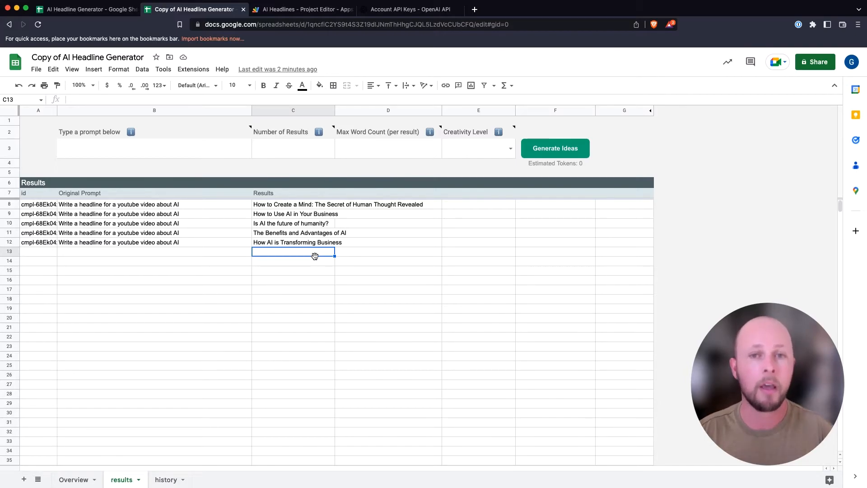
Inspect the token estimate formula and the history sheet's free tokens, request tokens and tokens left.
left_click(555, 162)
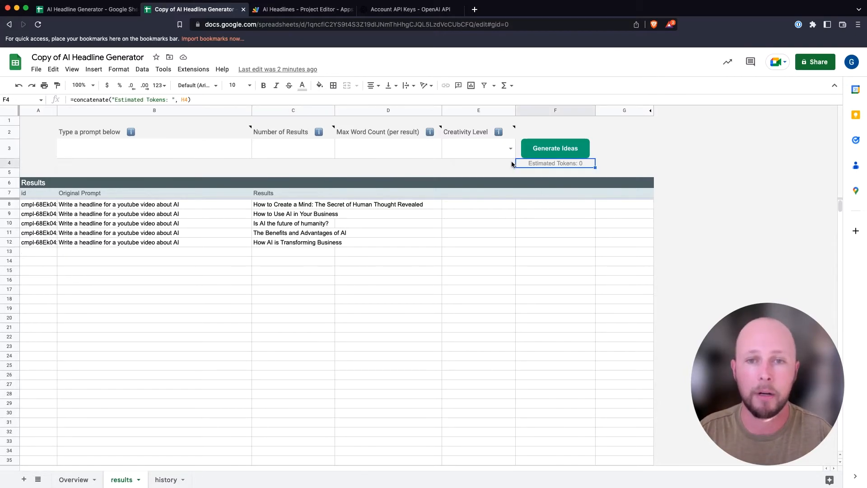
mouse_move(555, 160)
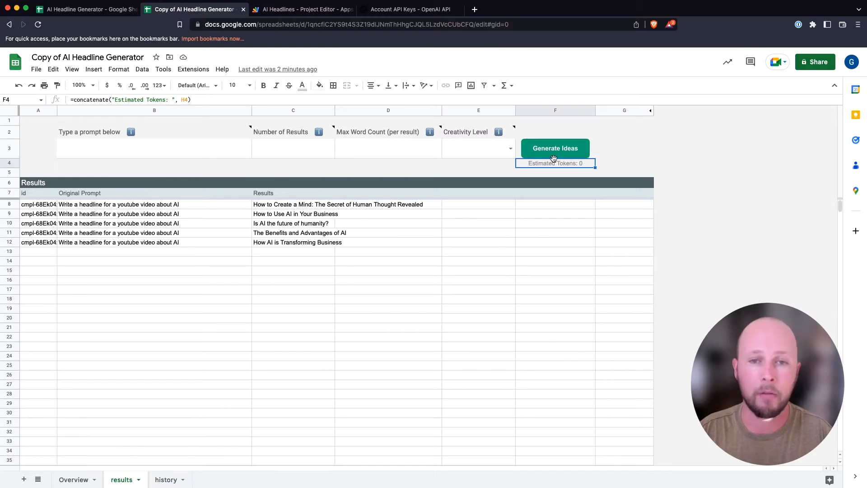
mouse_move(431, 160)
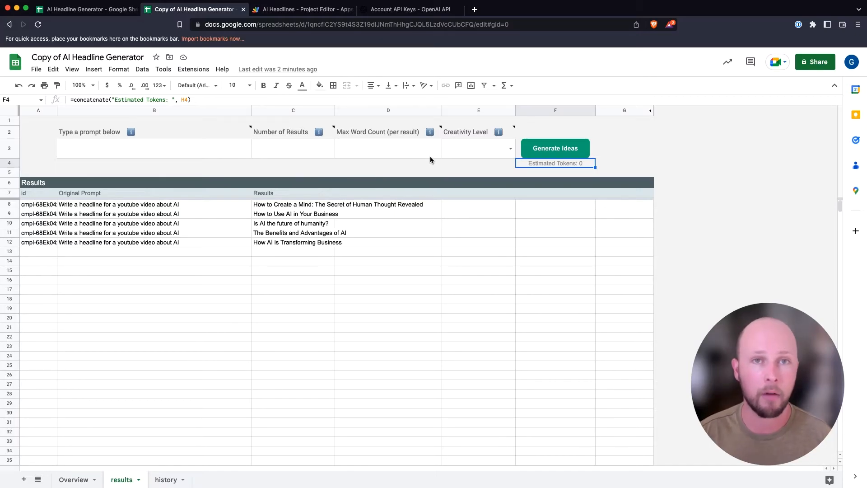
left_click(166, 480)
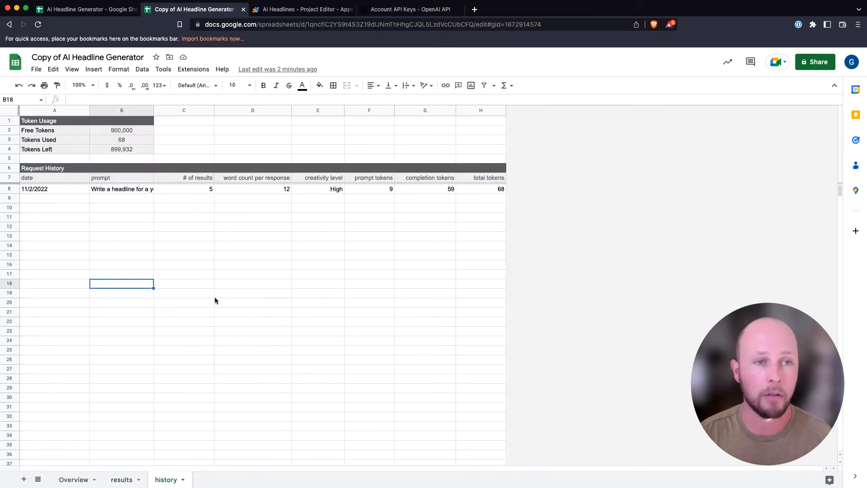
left_click(121, 130)
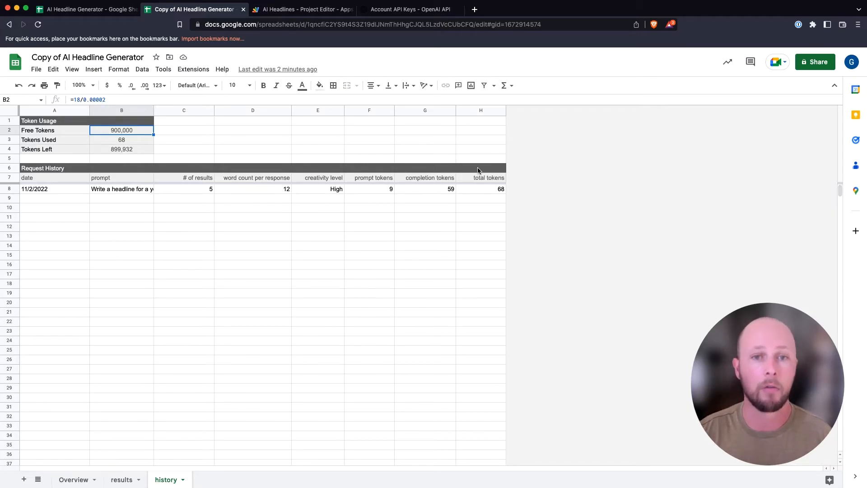
left_click(481, 189)
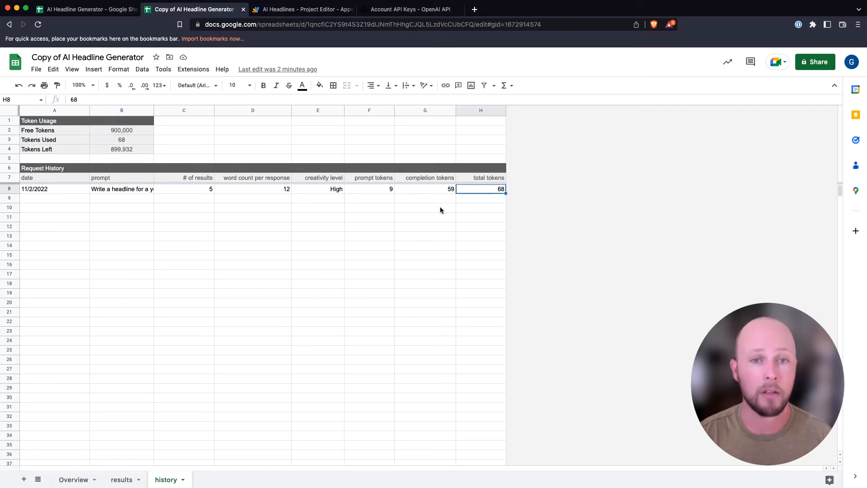
mouse_move(345, 154)
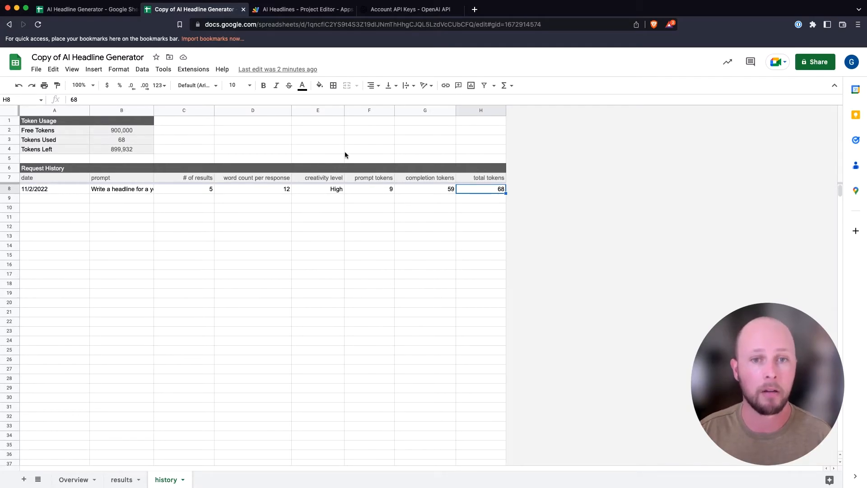
left_click(121, 149)
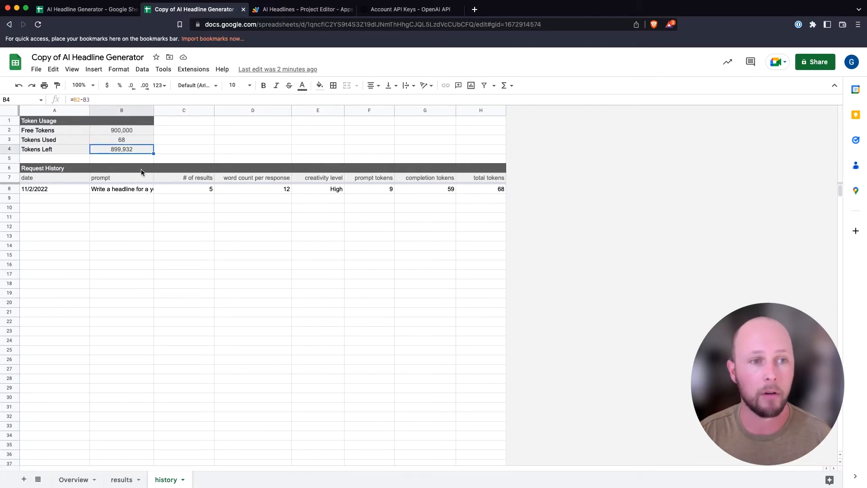
mouse_move(209, 199)
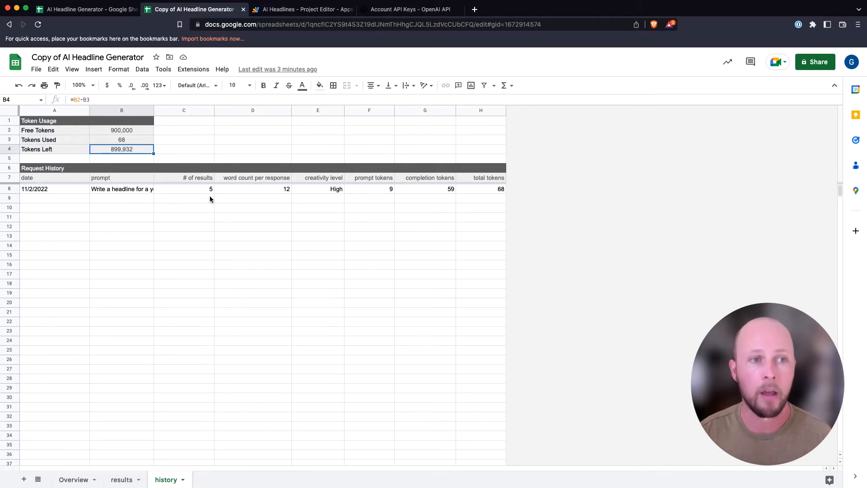
Enter the prompt 'This is a prompt' with 10 results and 10 max words, estimating 138 tokens.
left_click(121, 479)
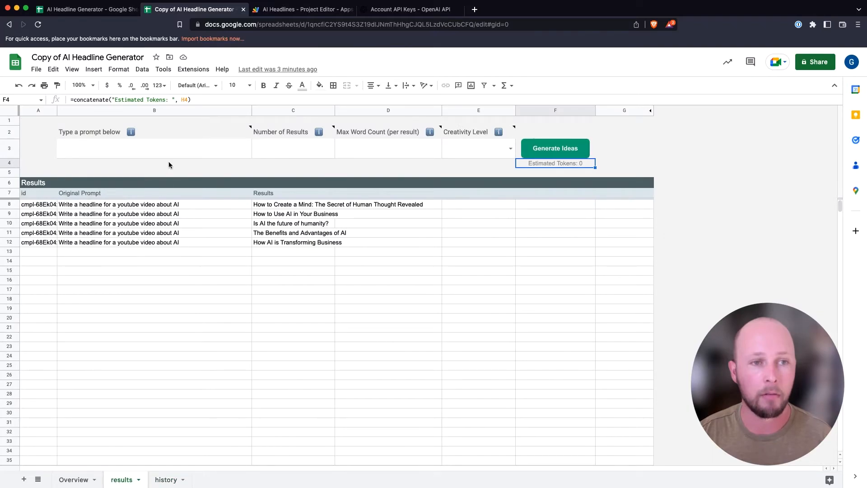
left_click(153, 148)
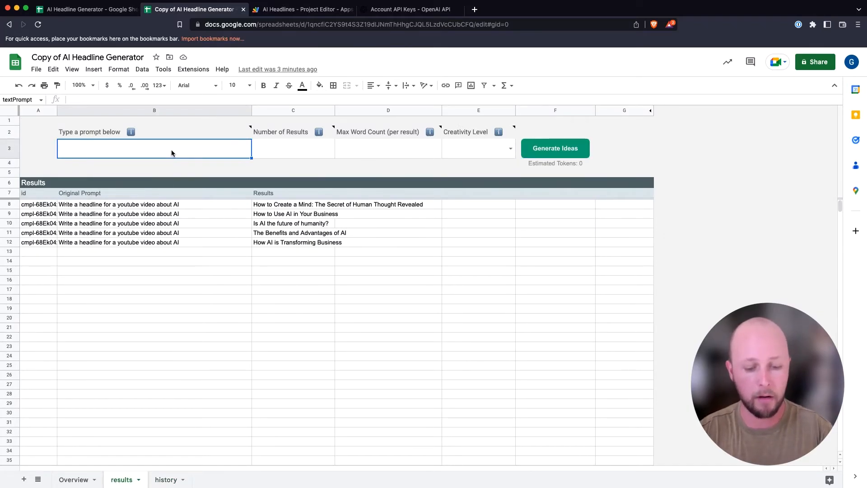
type("This is a prompt")
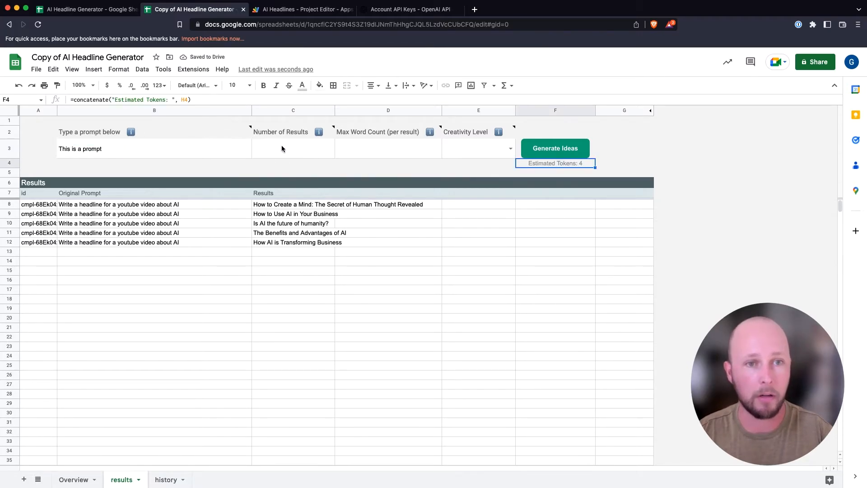
left_click(293, 148)
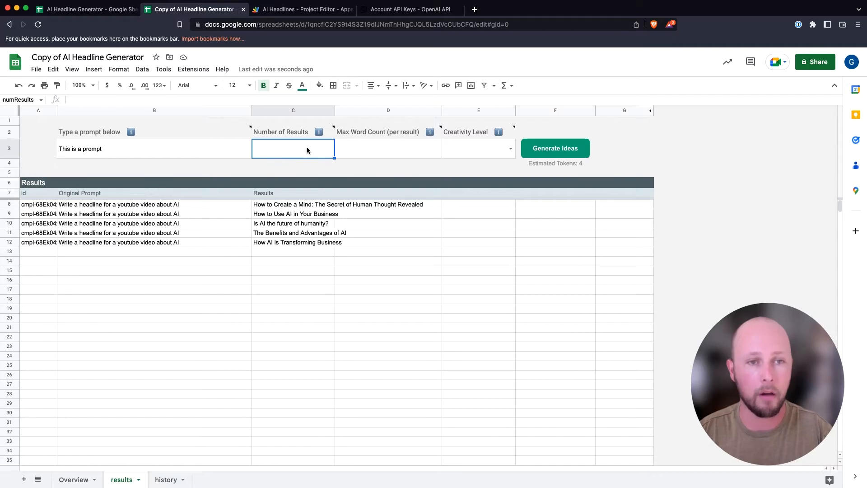
mouse_move(356, 153)
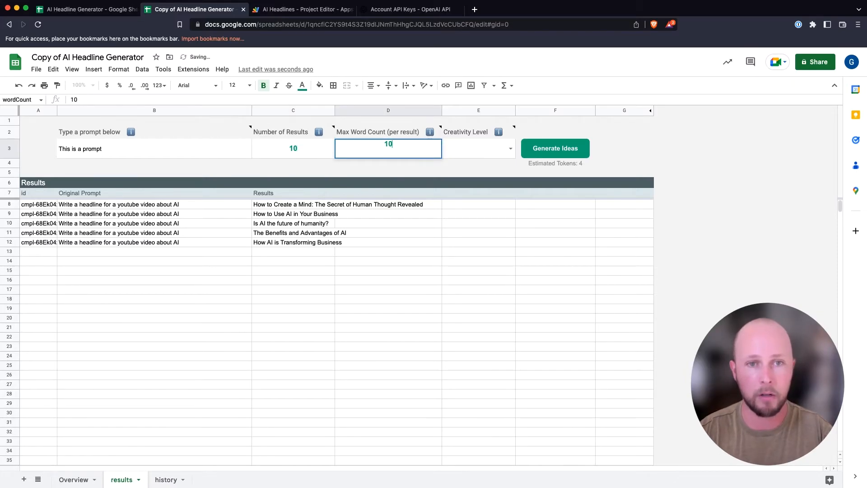
left_click(554, 163)
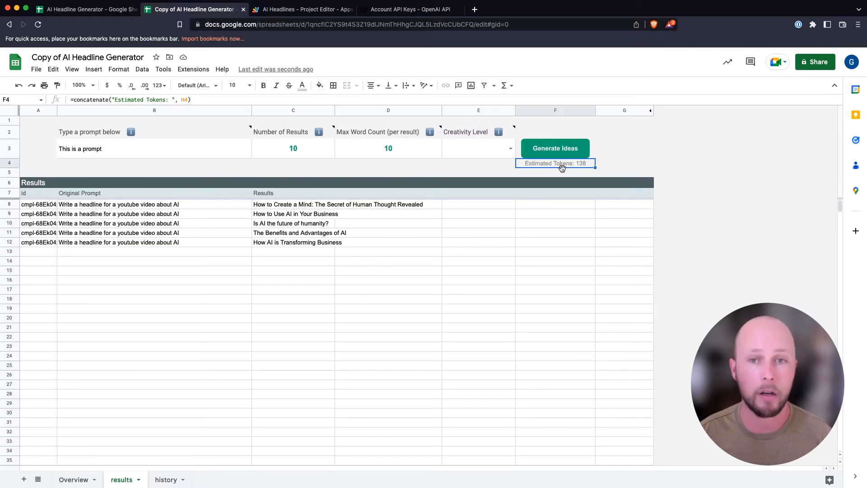
mouse_move(579, 167)
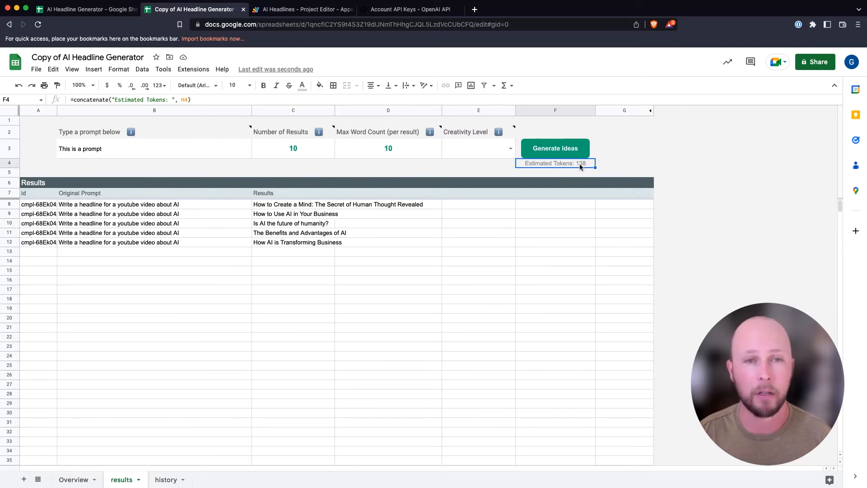
mouse_move(386, 166)
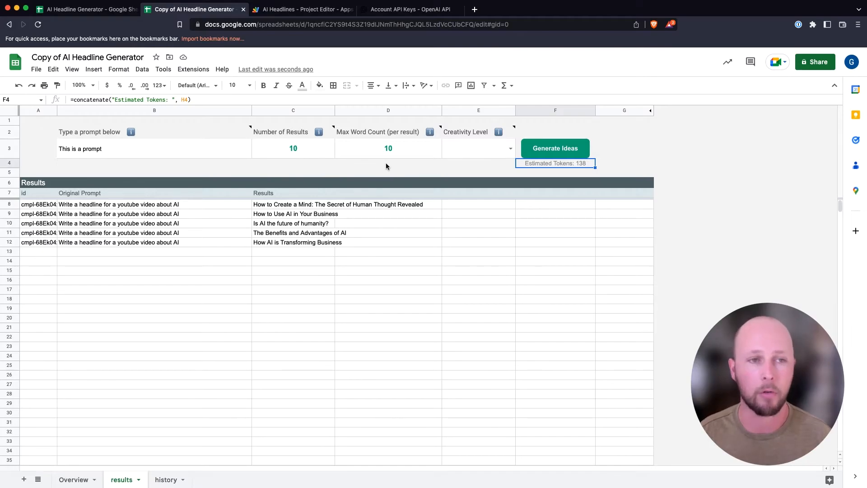
left_click(387, 162)
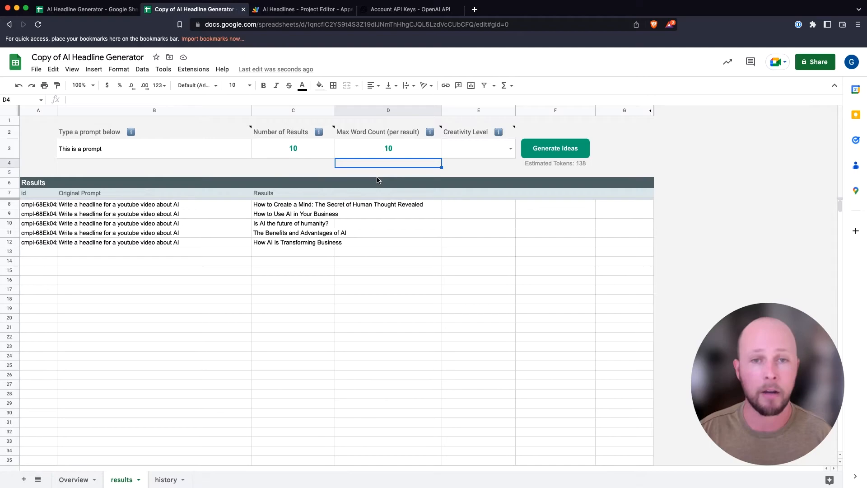
mouse_move(31, 227)
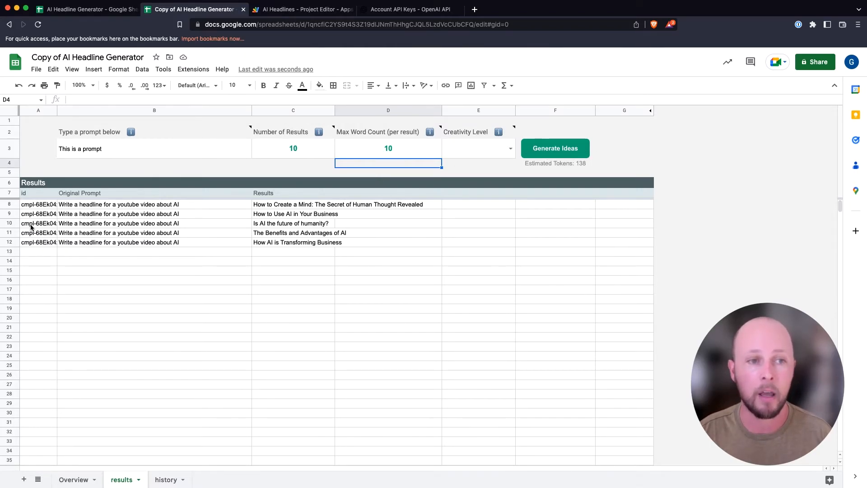
mouse_move(330, 198)
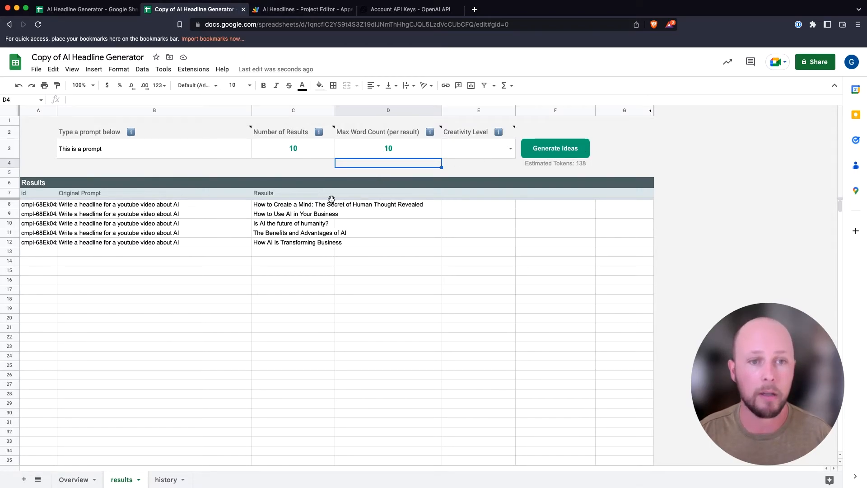
mouse_move(344, 255)
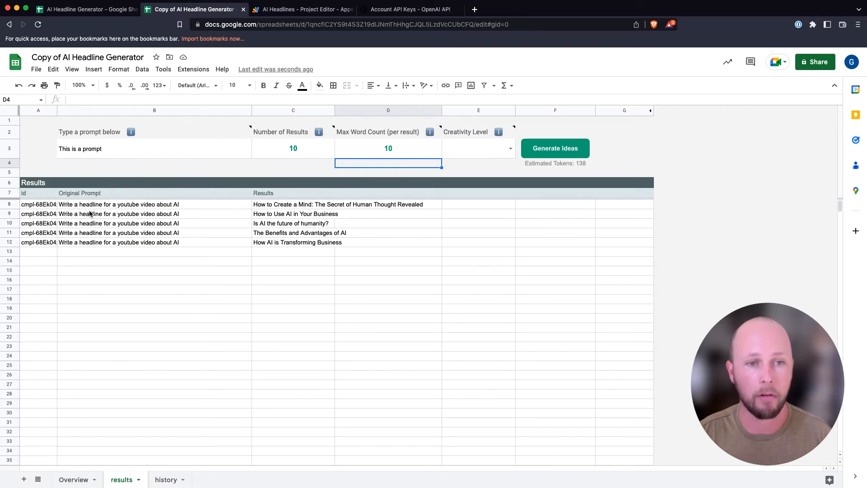
mouse_move(367, 259)
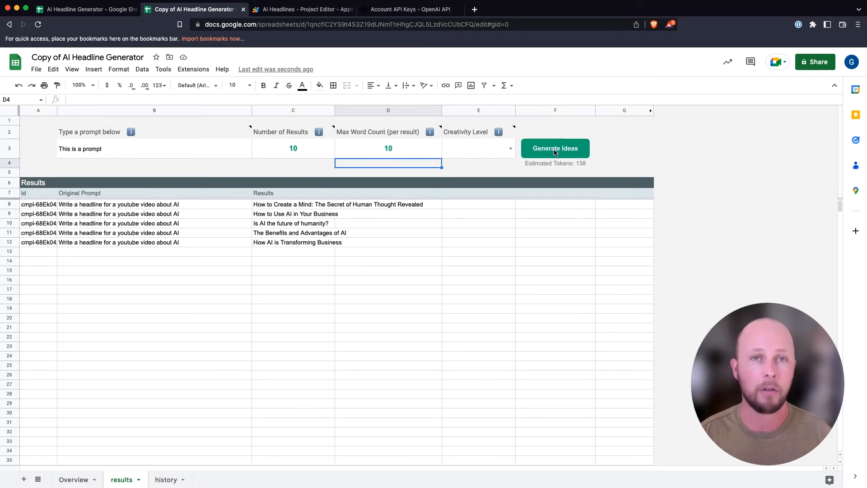
mouse_move(370, 92)
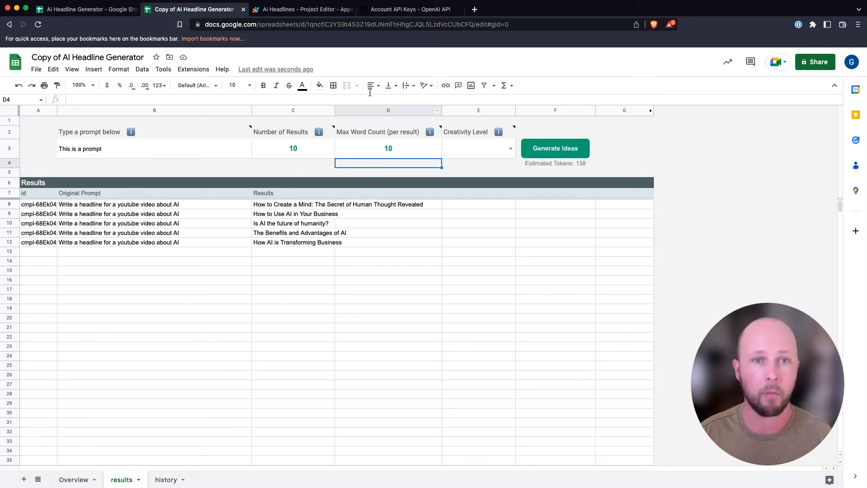
mouse_move(442, 65)
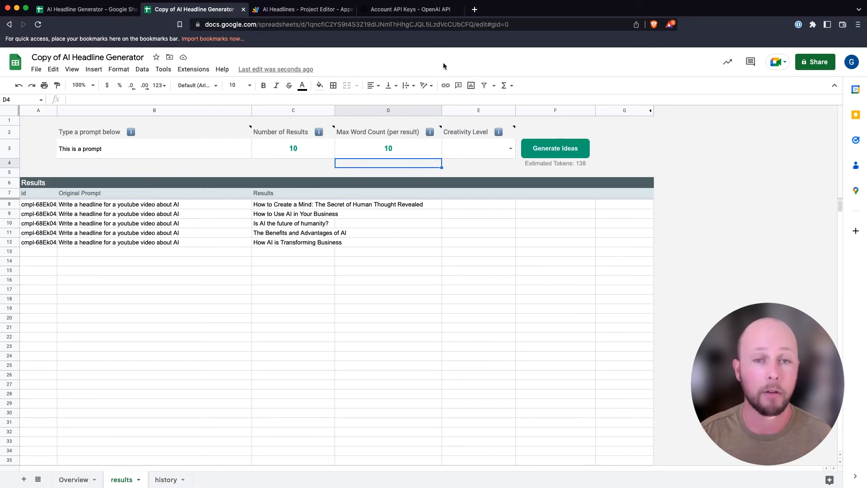
mouse_move(555, 148)
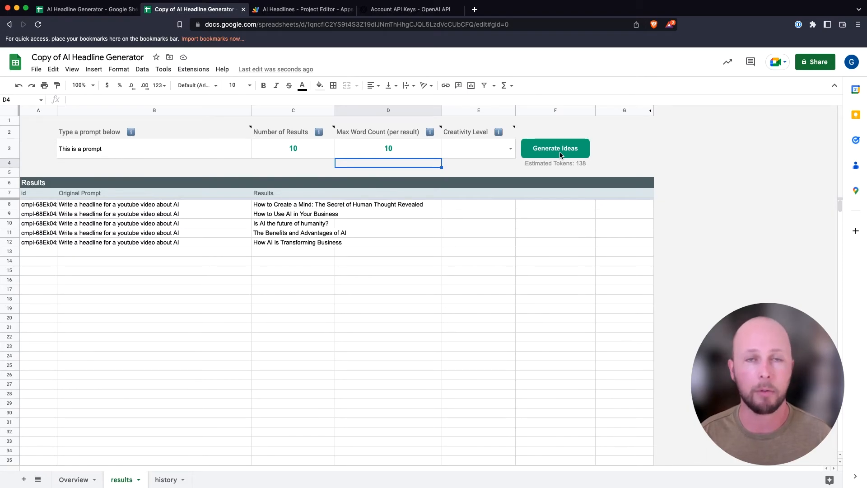
left_click(154, 148)
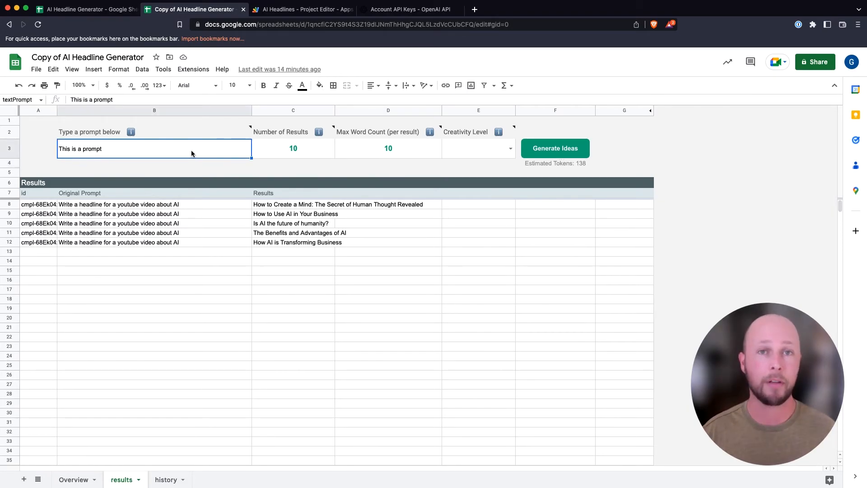